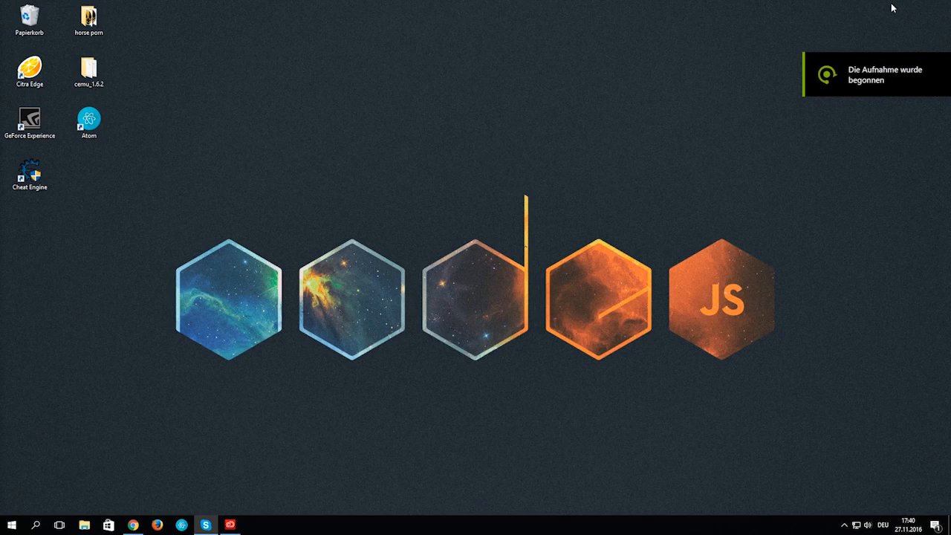
mouse_move(631, 163)
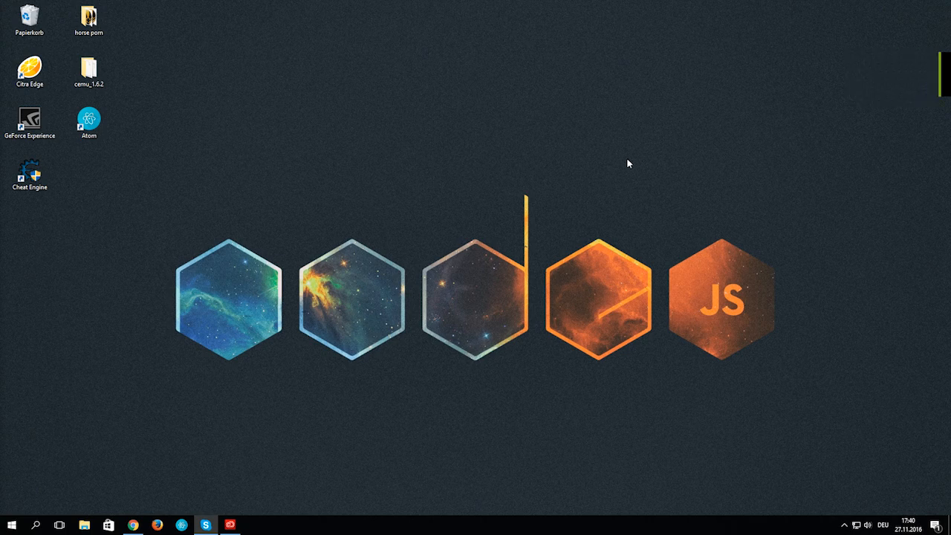
mouse_move(132, 504)
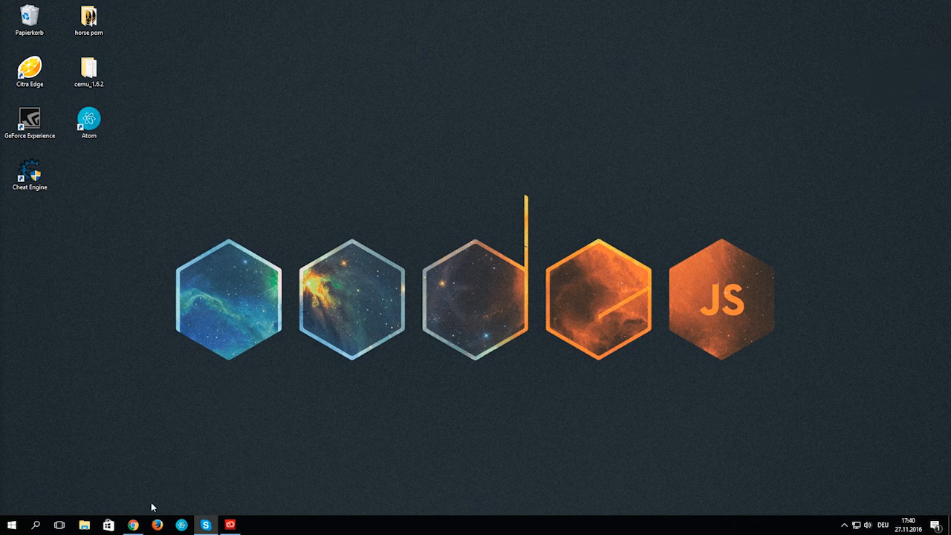
Step: In Chrome, go to the CMake download page and pick the cmake-3.7.0-win32-x86.msi installer
click(133, 524)
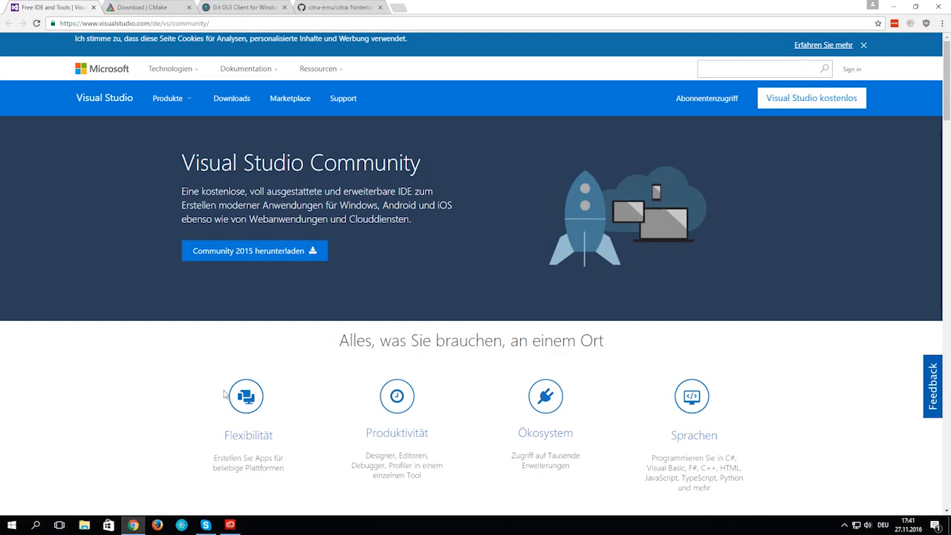
mouse_move(460, 167)
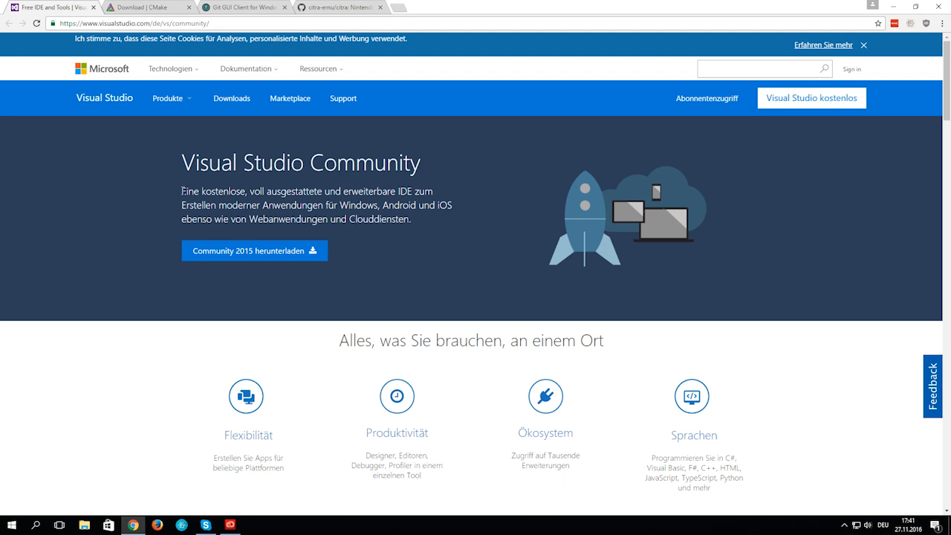
click(149, 9)
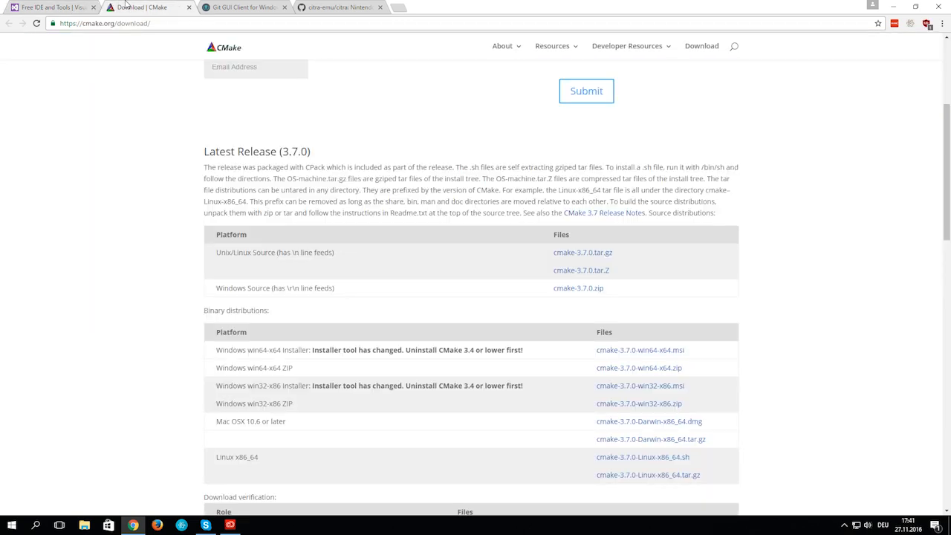
mouse_move(184, 259)
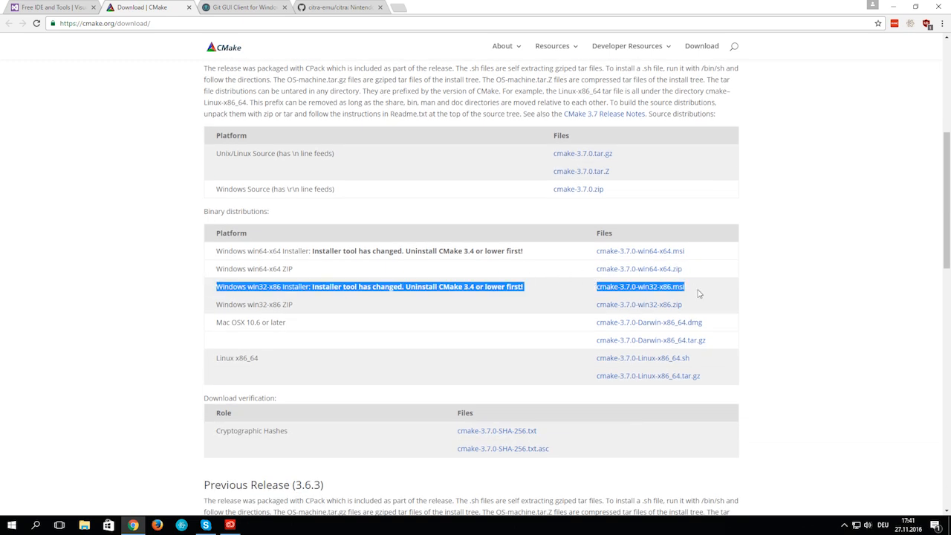
click(243, 6)
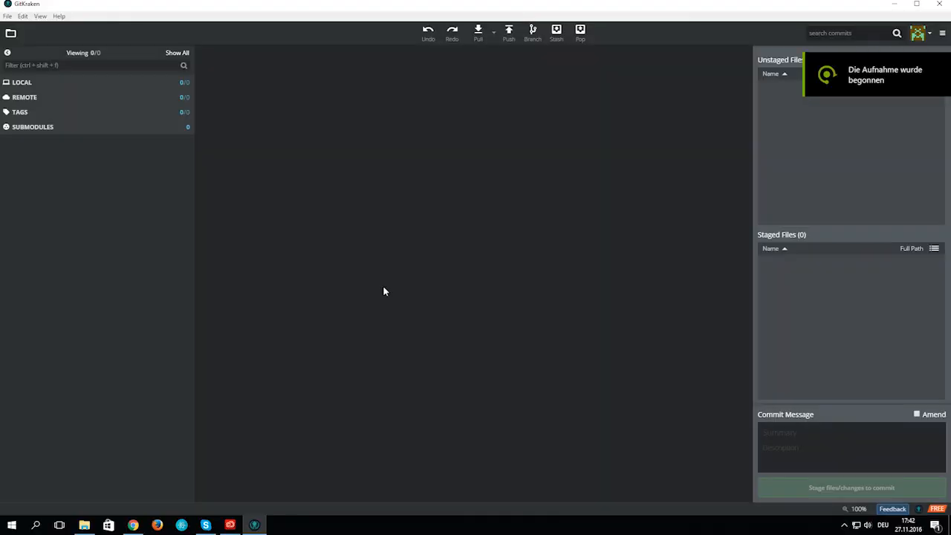
mouse_move(306, 202)
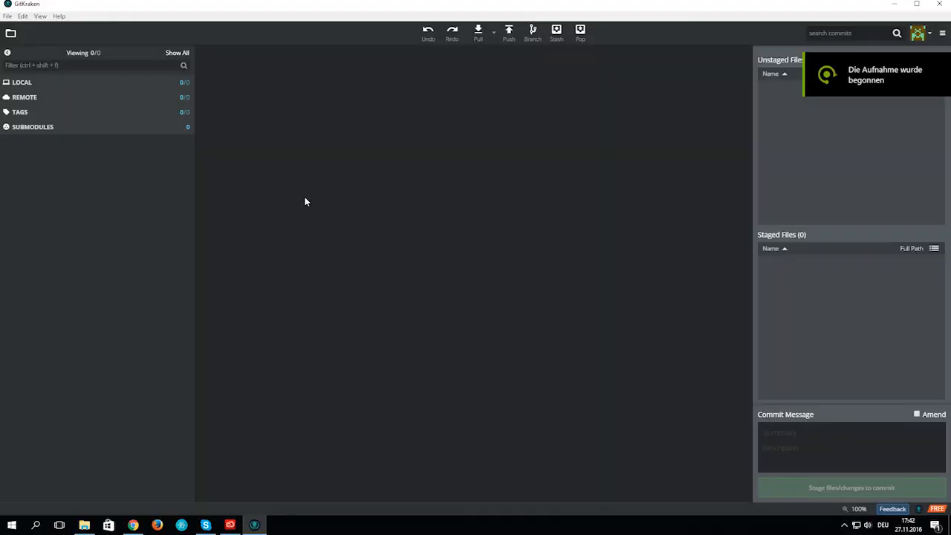
Step: Clone citra-emu/citra from its GitHub URL so the master branch history loads
click(11, 31)
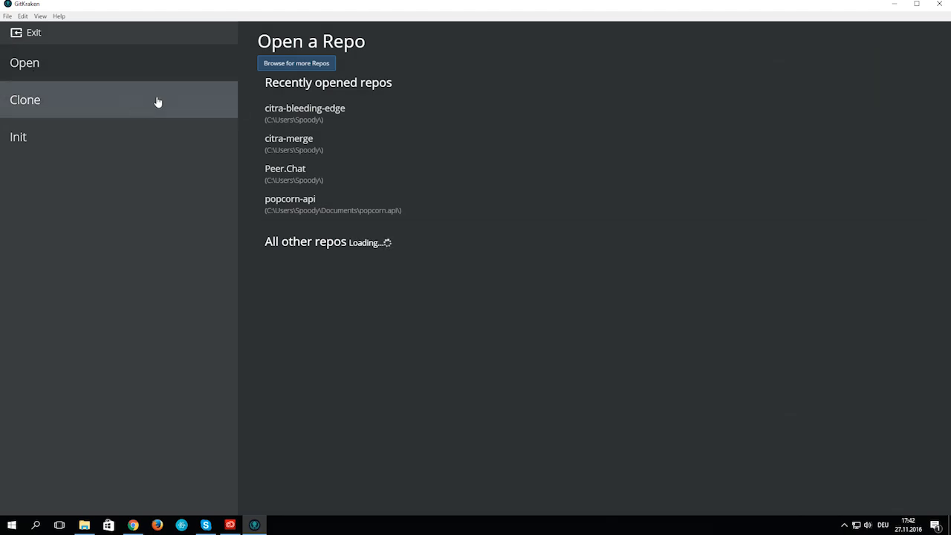
click(24, 100)
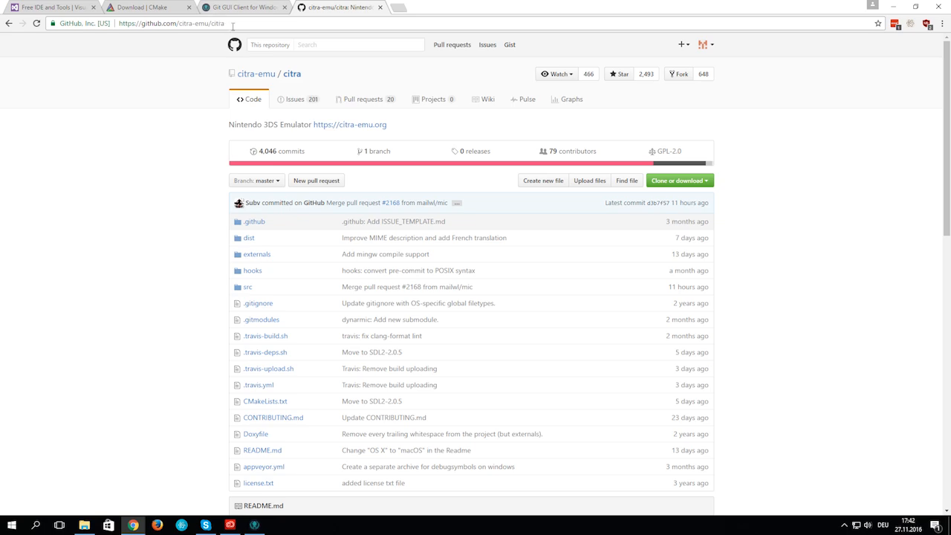
click(171, 23)
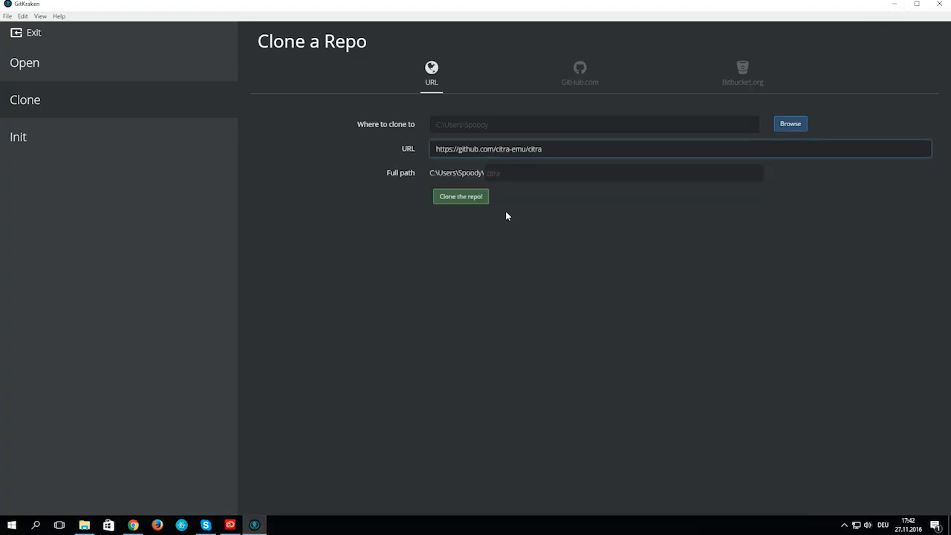
mouse_move(408, 181)
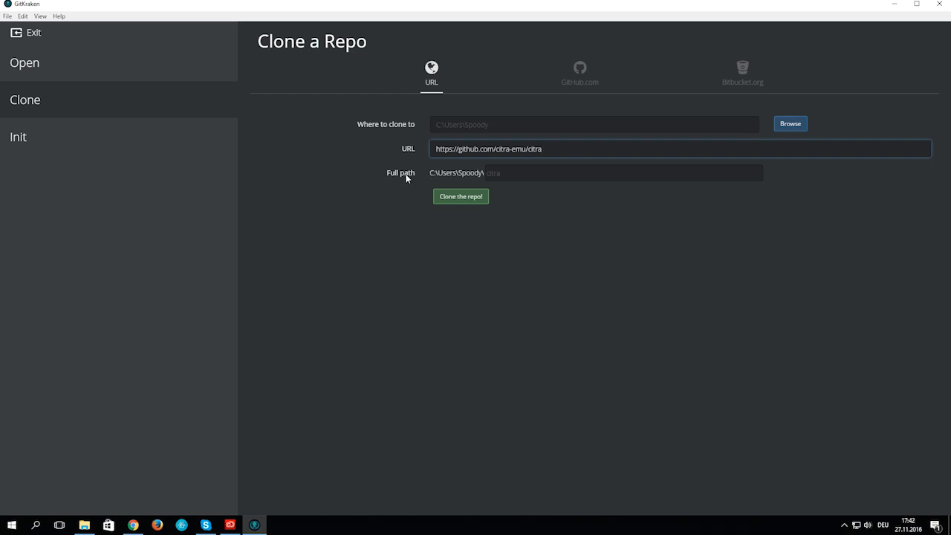
mouse_move(435, 179)
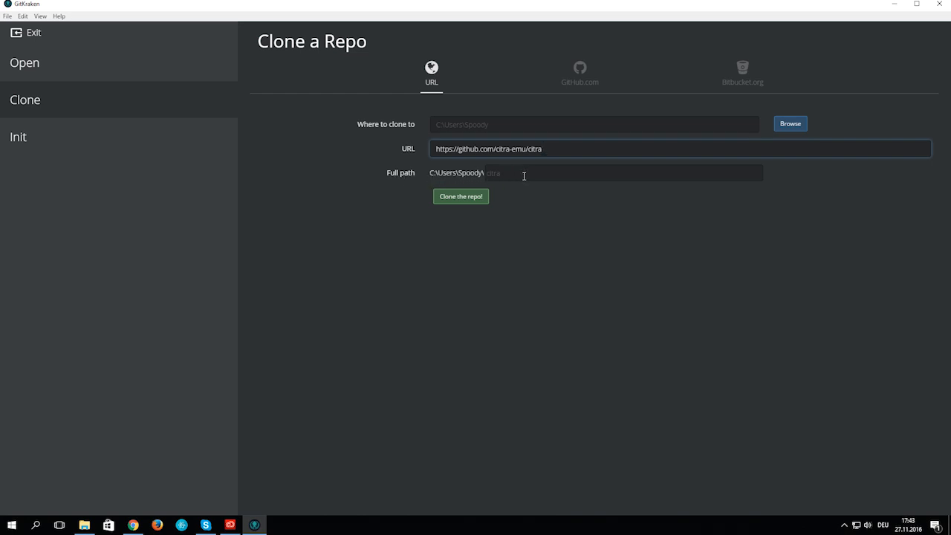
mouse_move(513, 180)
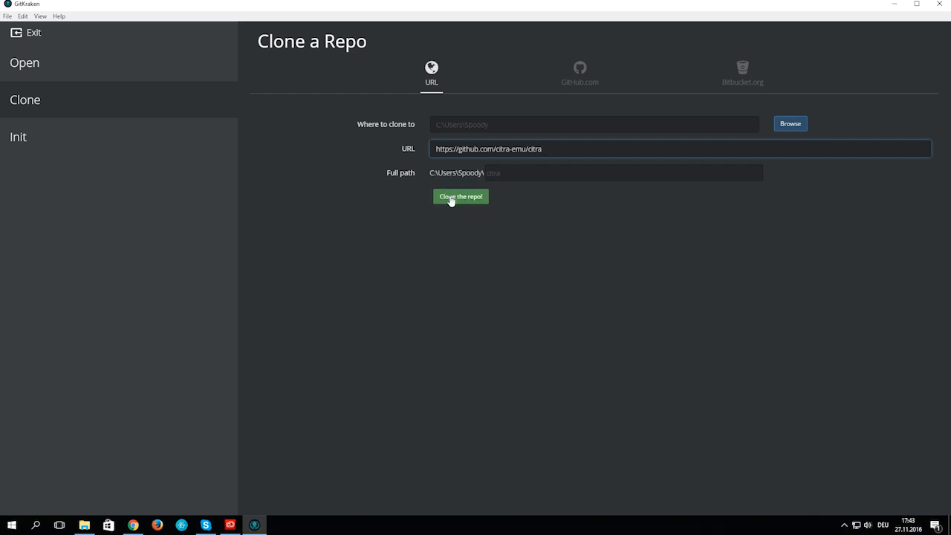
click(461, 196)
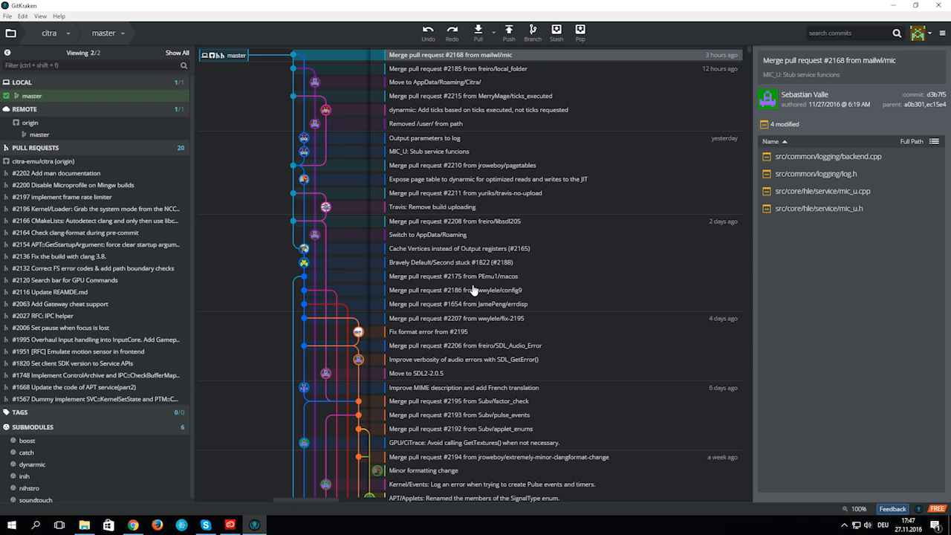
Step: In a Command Prompt run cd citra and begin the explorer command for that folder
click(9, 524)
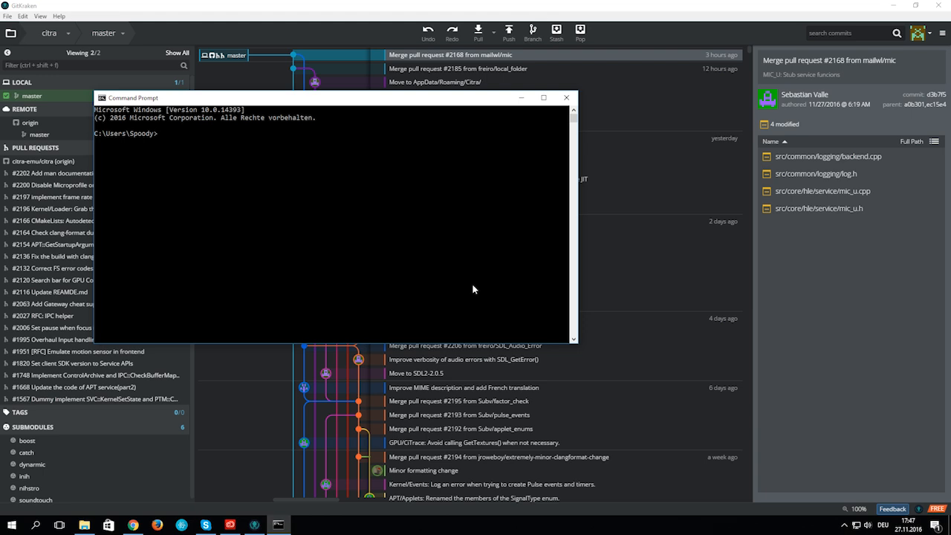
text(cd citra)
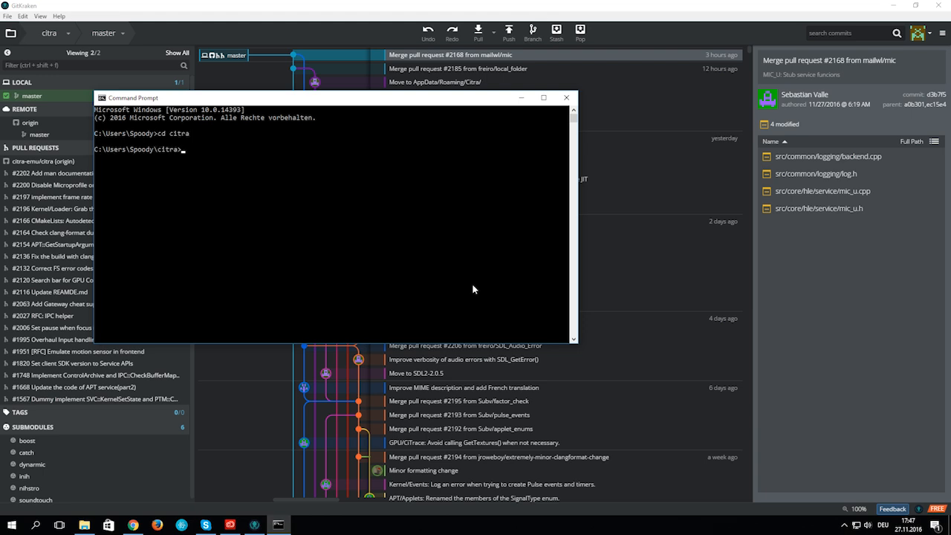
text(exp)
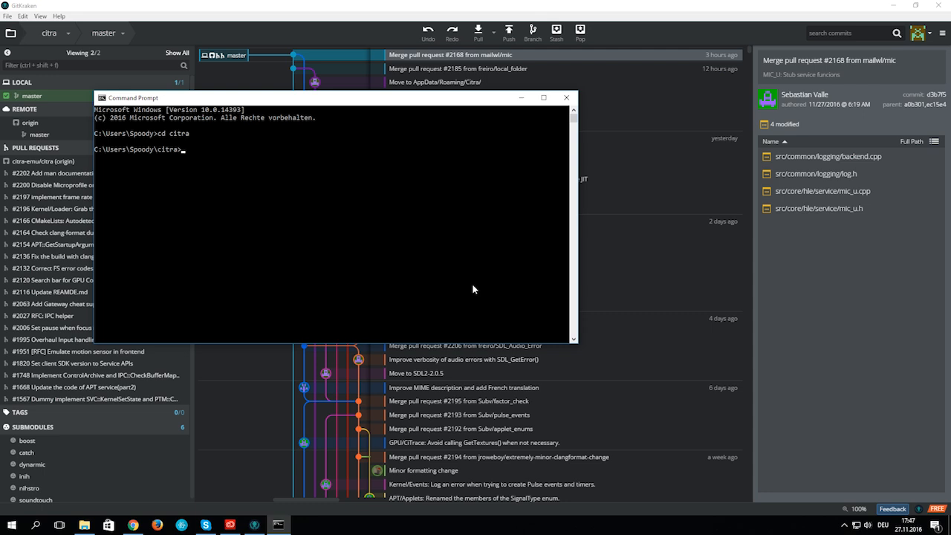
text(exploe)
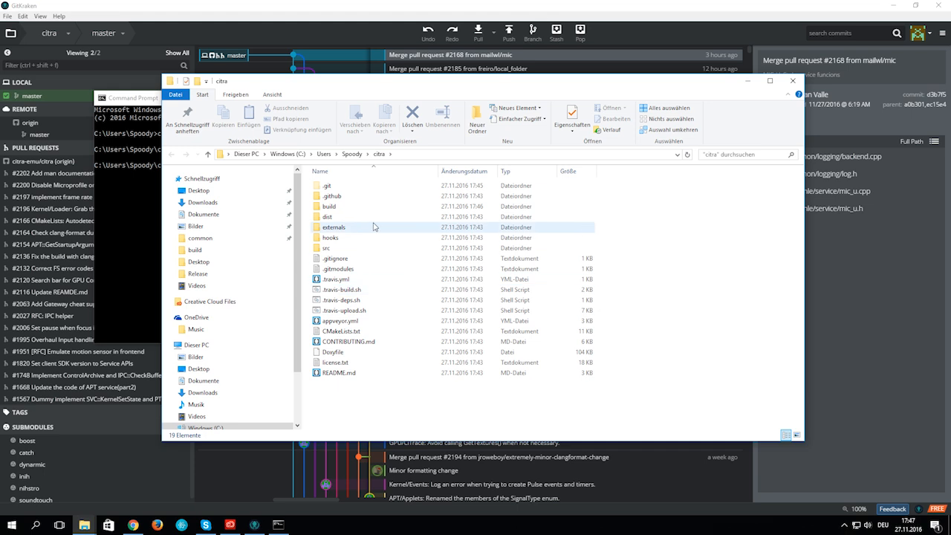
mouse_move(328, 207)
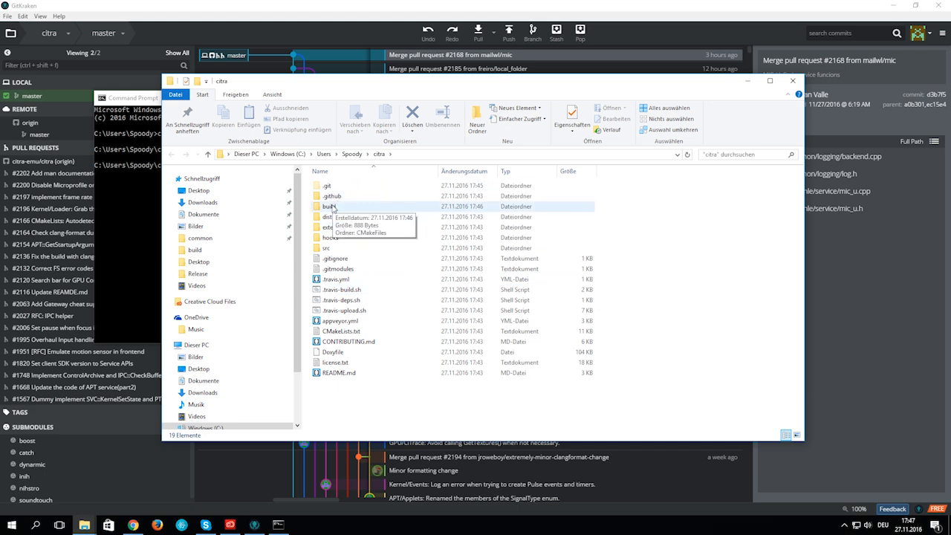
Step: Select the new build folder inside citra and bring up its actions
click(324, 205)
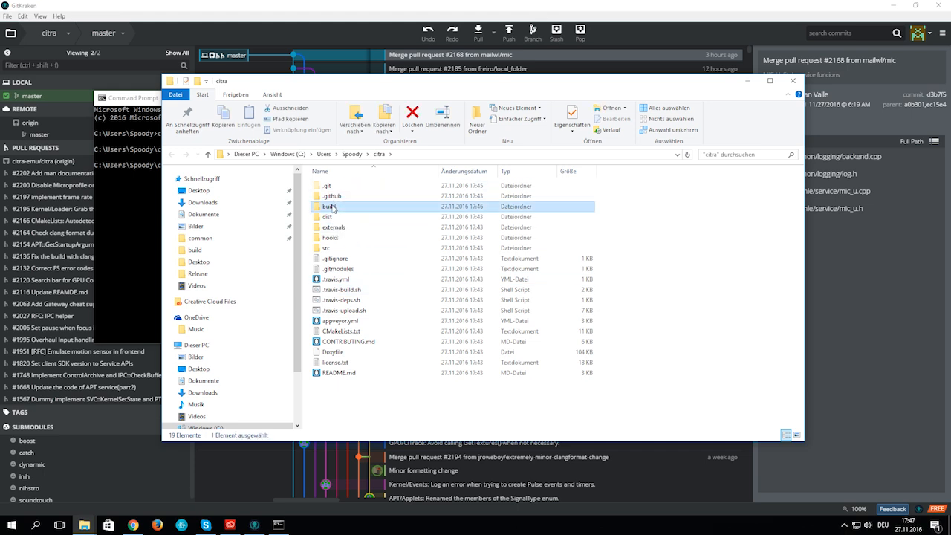
right_click(330, 206)
text(cm)
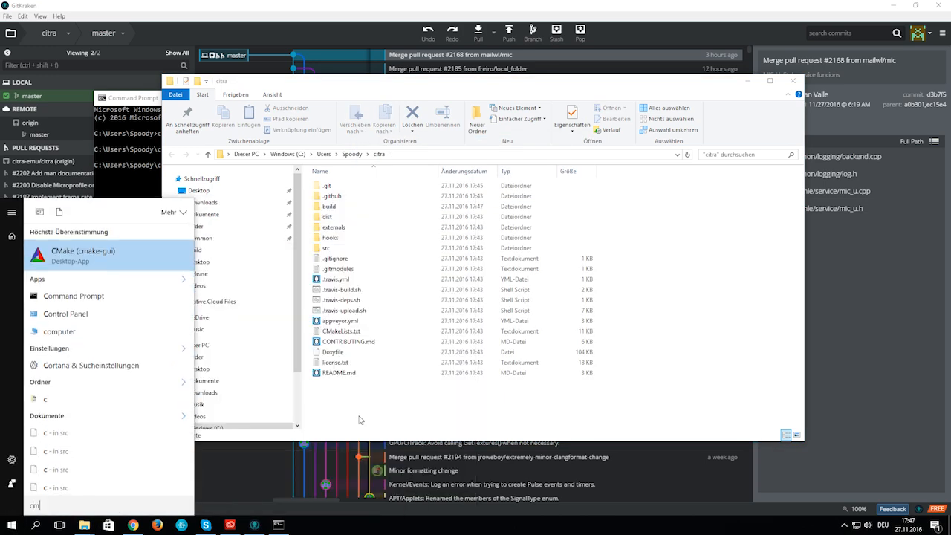
Step: Launch cmake-gui and set the source code folder to C:/Users/Spoody/citra
click(84, 254)
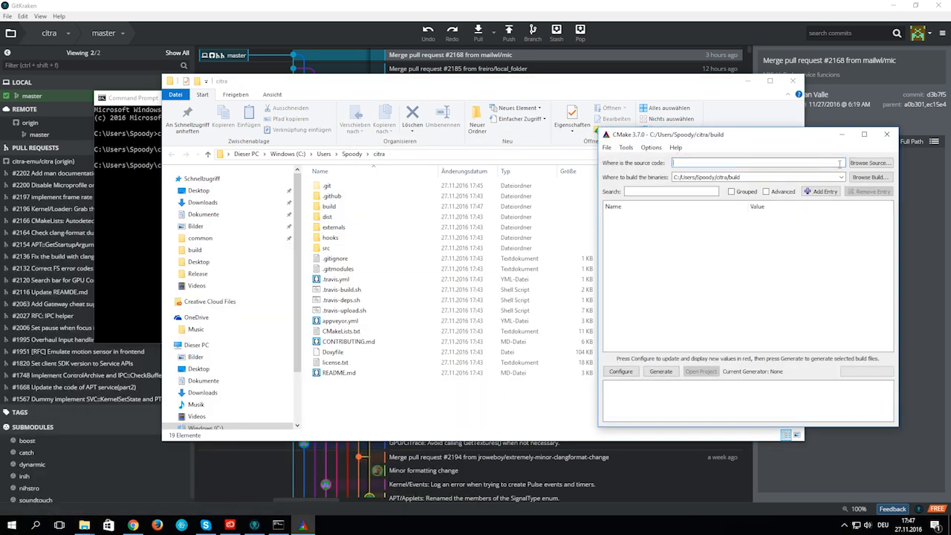
click(870, 162)
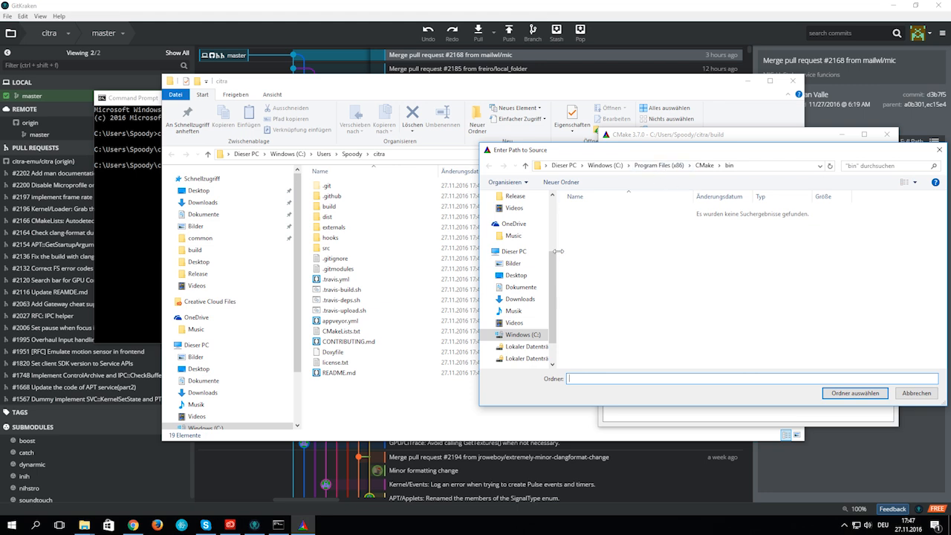
click(523, 334)
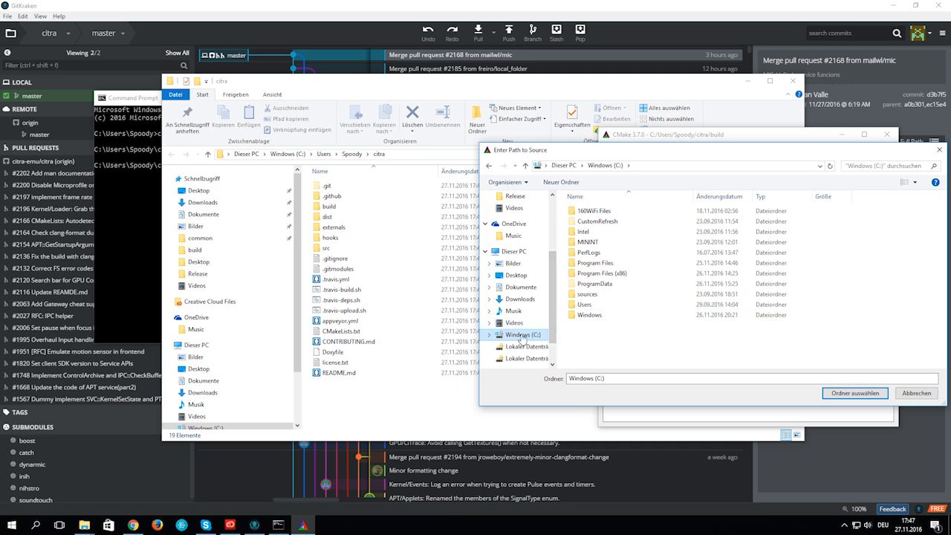
double_click(584, 303)
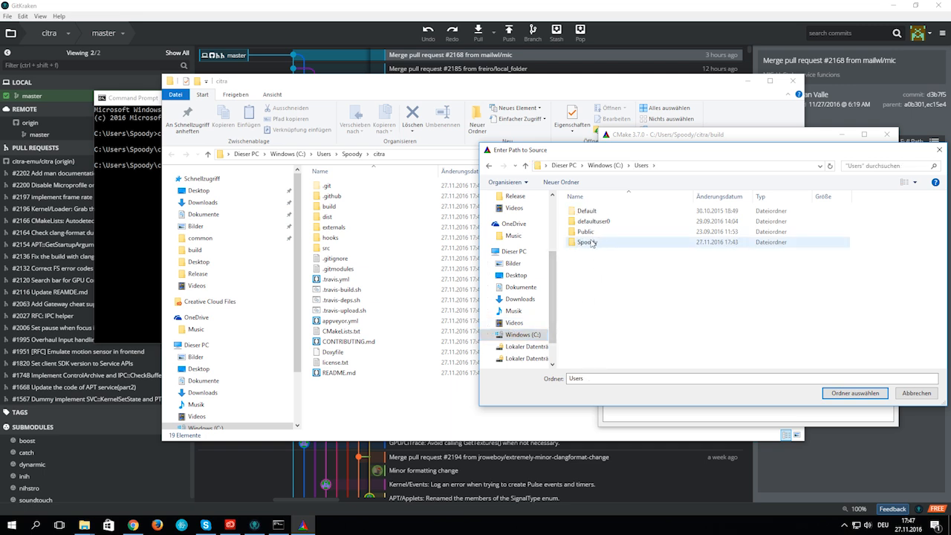
double_click(587, 242)
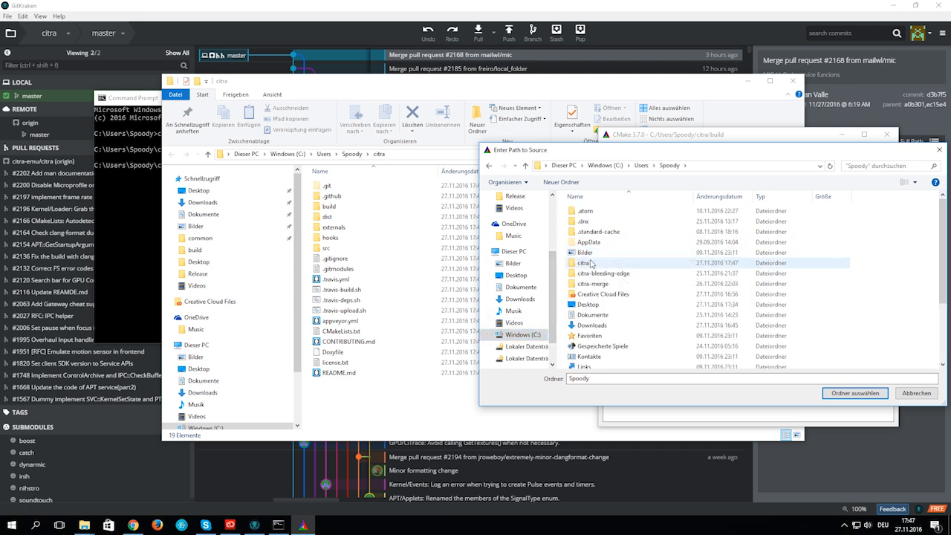
click(855, 393)
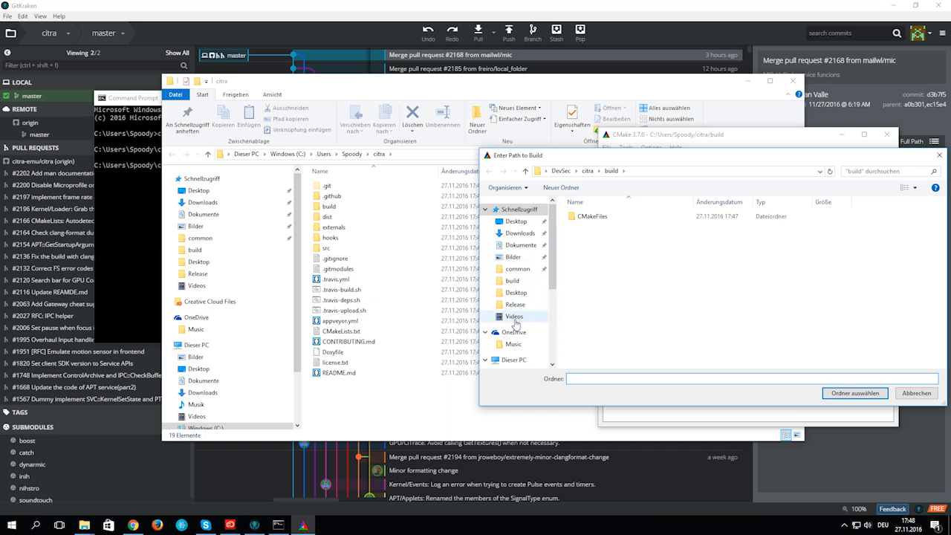
Step: Set C:/Users/Spoody/citra/build as the folder for the generated binaries
click(511, 360)
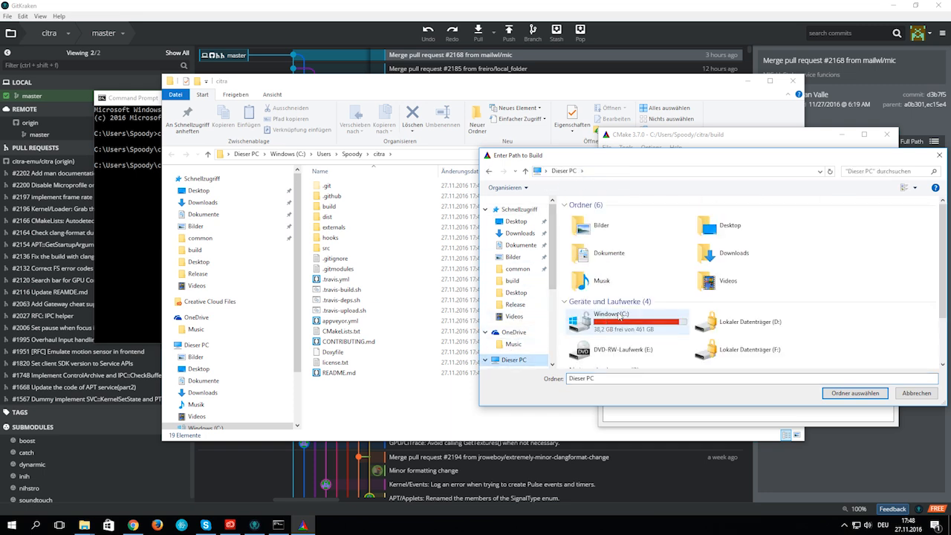
double_click(619, 320)
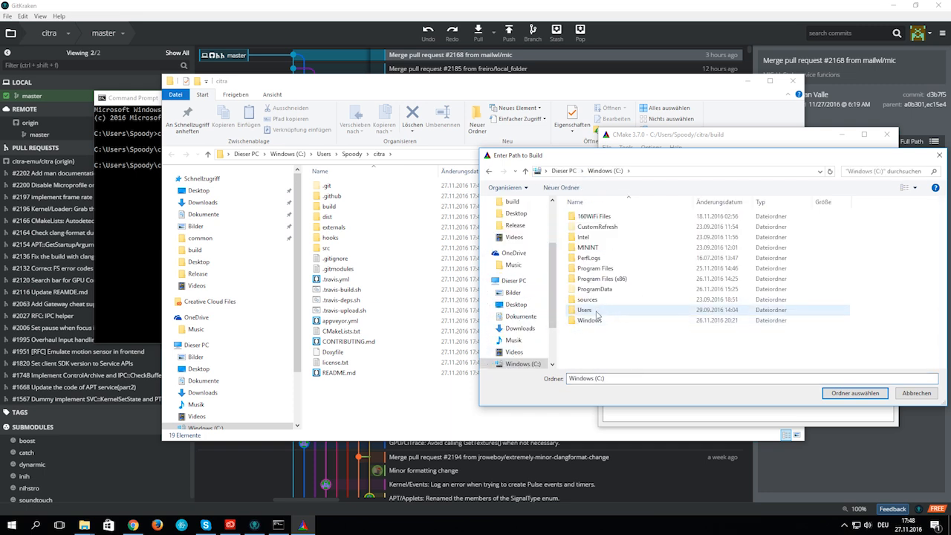
double_click(582, 311)
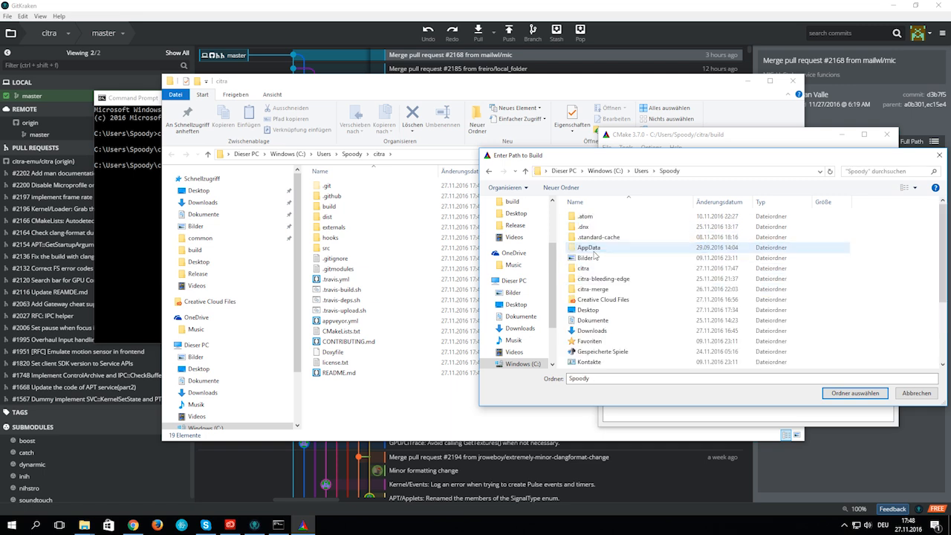
mouse_move(602, 269)
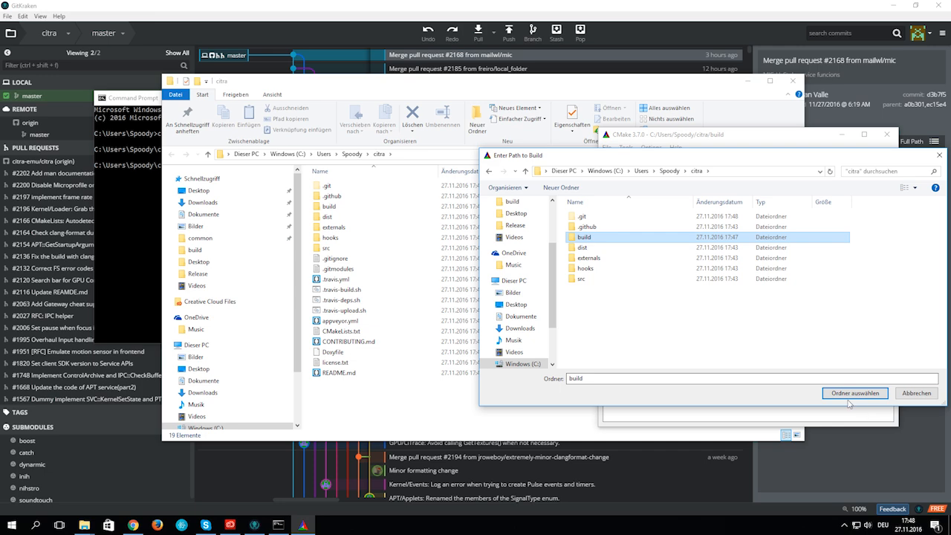
click(857, 394)
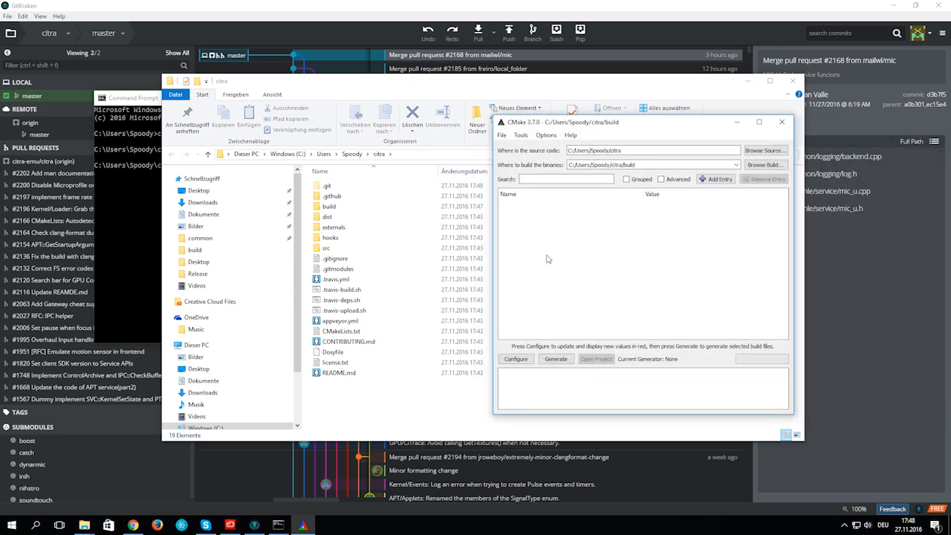
Step: Run Configure with the Visual Studio 14 2015 Win64 generator
click(516, 358)
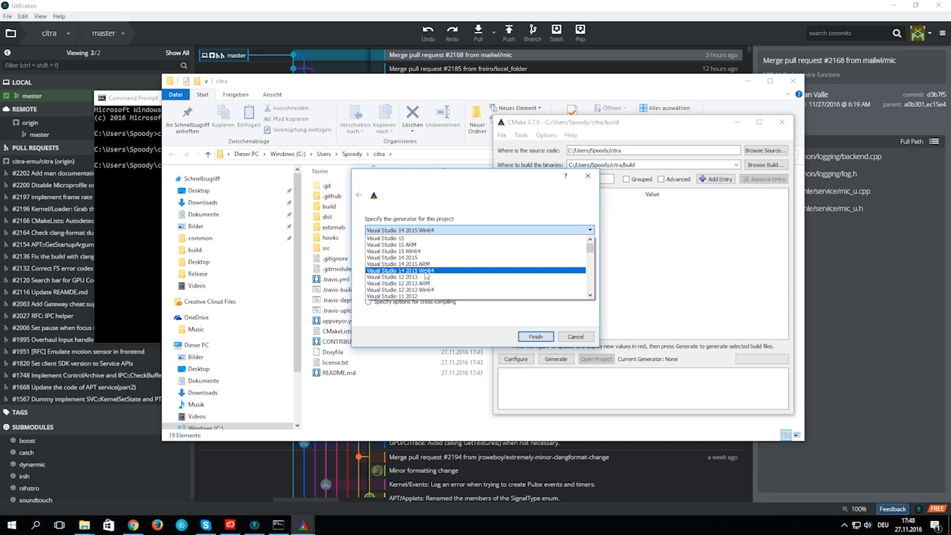
click(400, 270)
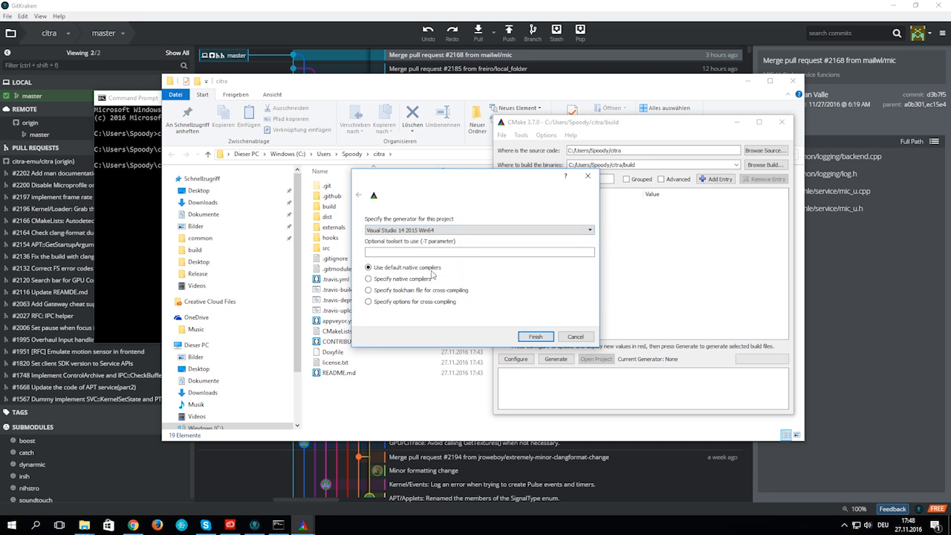
click(536, 336)
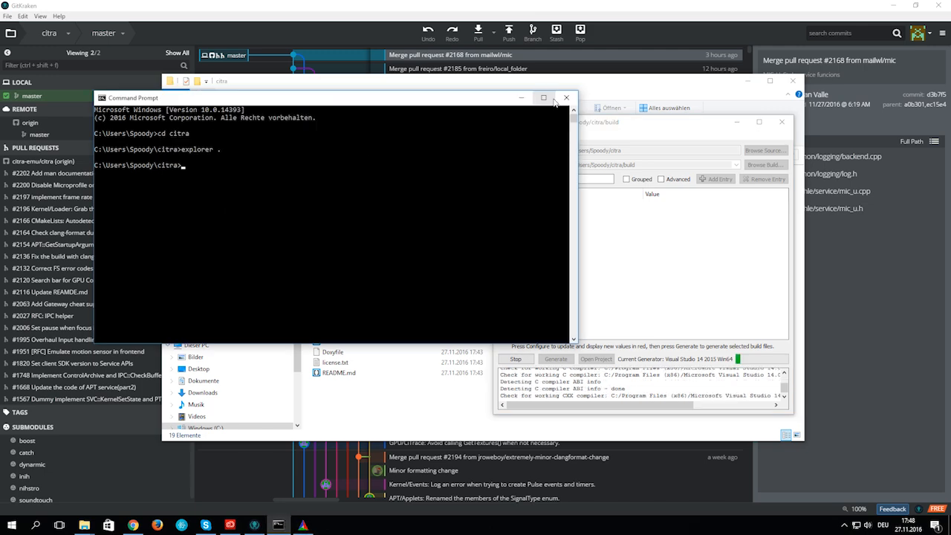
click(565, 99)
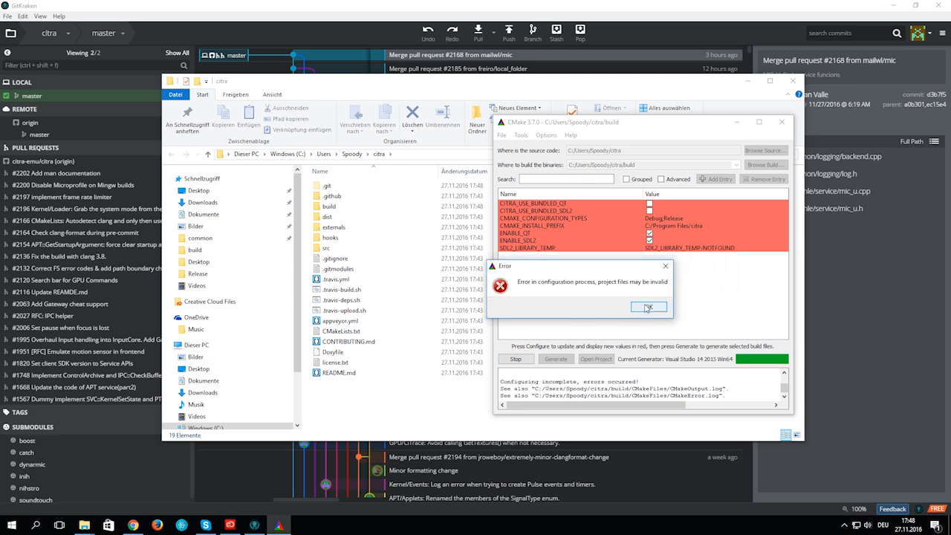
Step: Dismiss the error, toggle a bundled library option, reconfigure and generate the project files
click(648, 307)
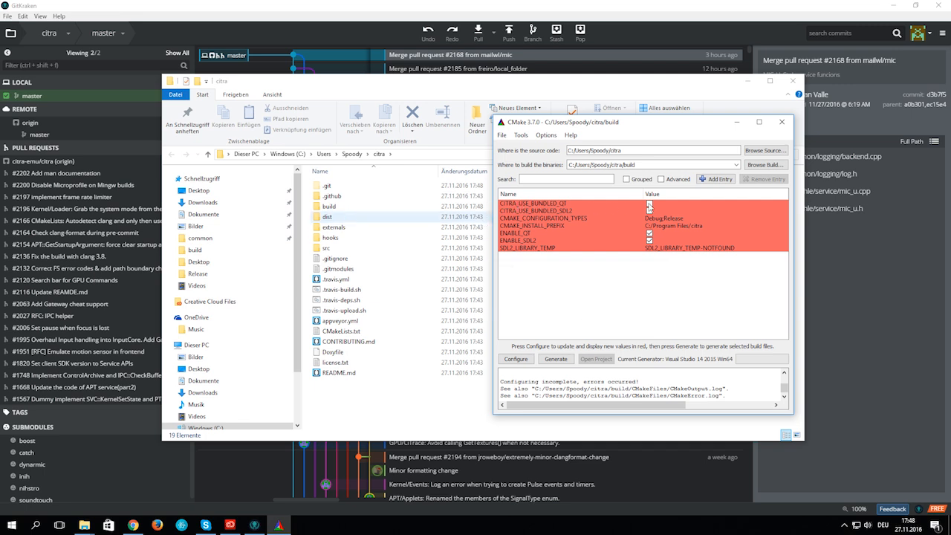
click(651, 205)
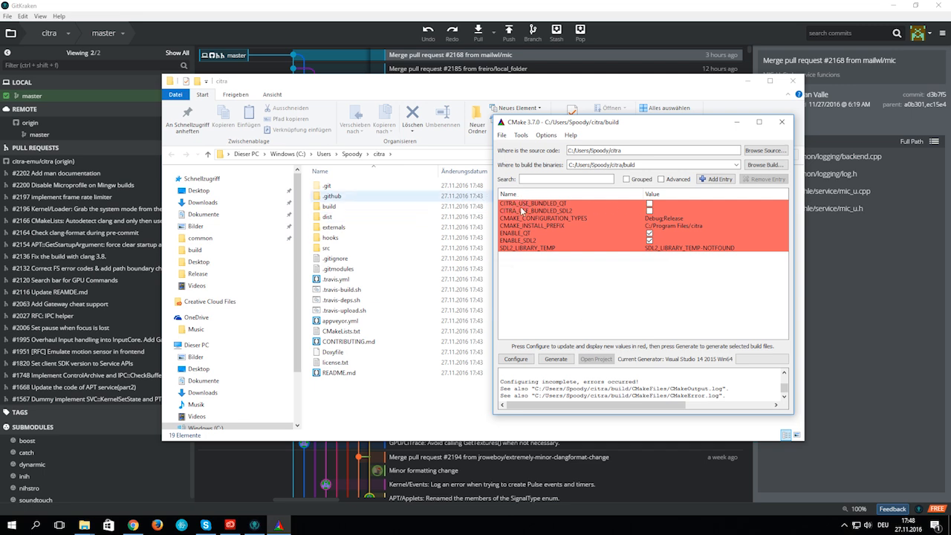
click(645, 210)
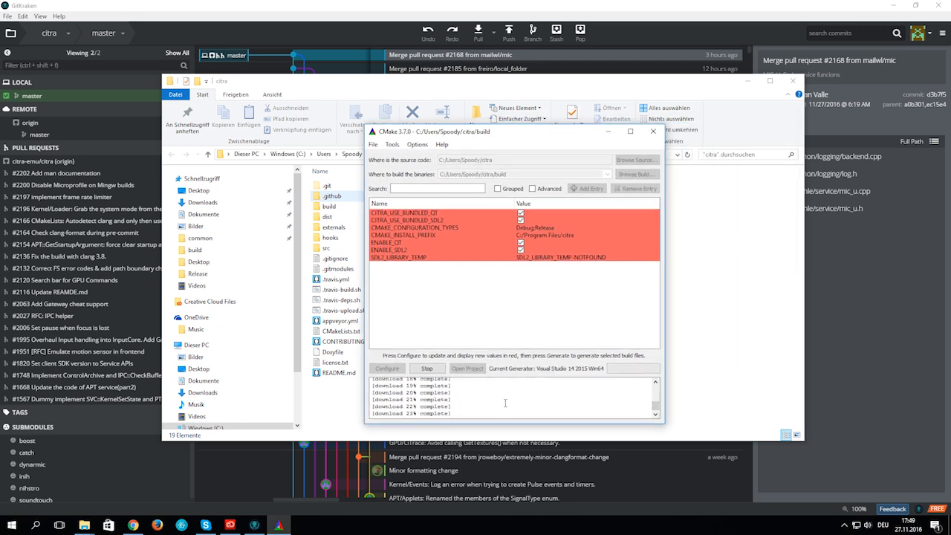
click(386, 368)
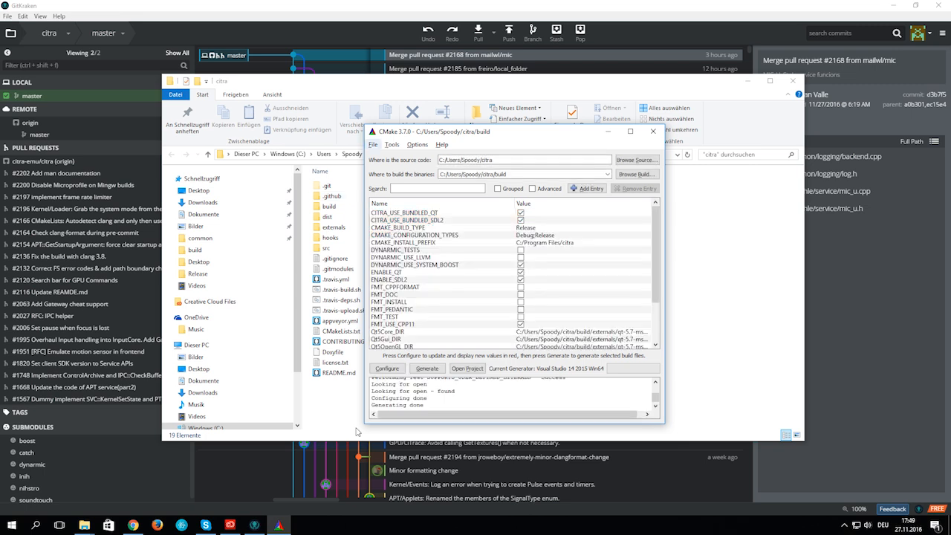
mouse_move(339, 428)
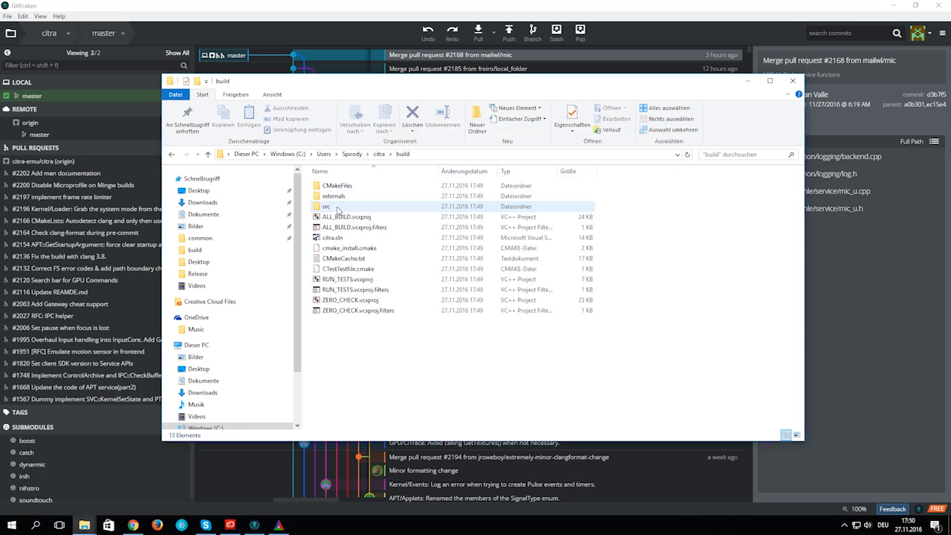
mouse_move(333, 238)
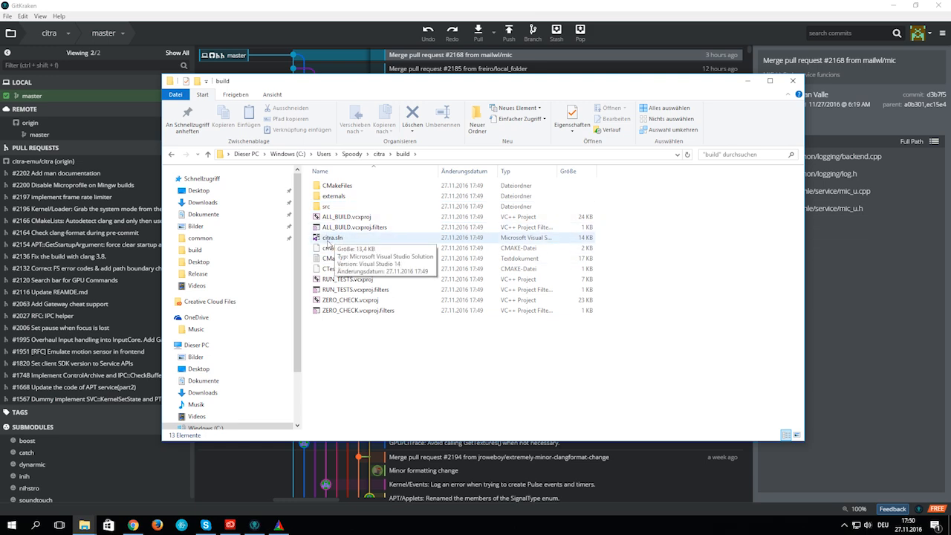
Step: Open citra.sln from the build folder in Visual Studio
double_click(330, 238)
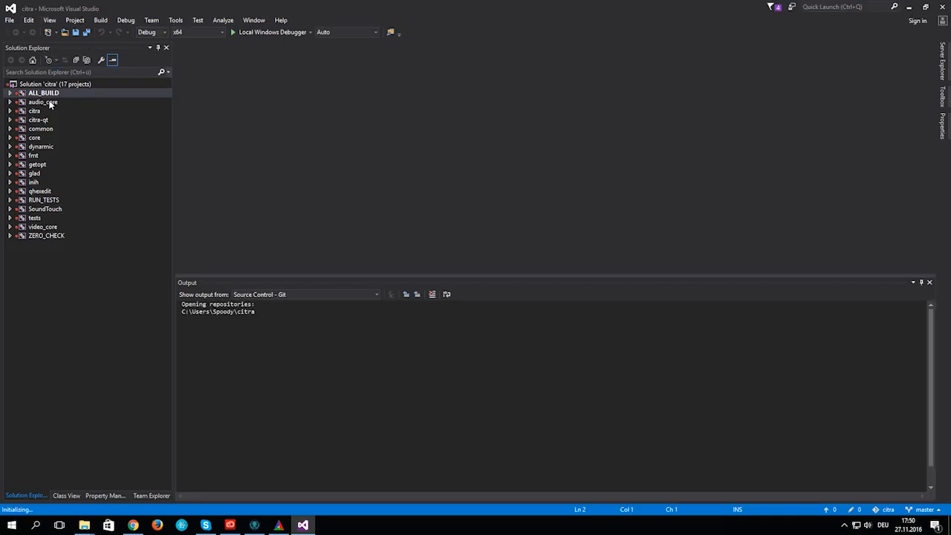
Step: Make citra-qt the StartUp project and set the configuration to Release x64
click(38, 119)
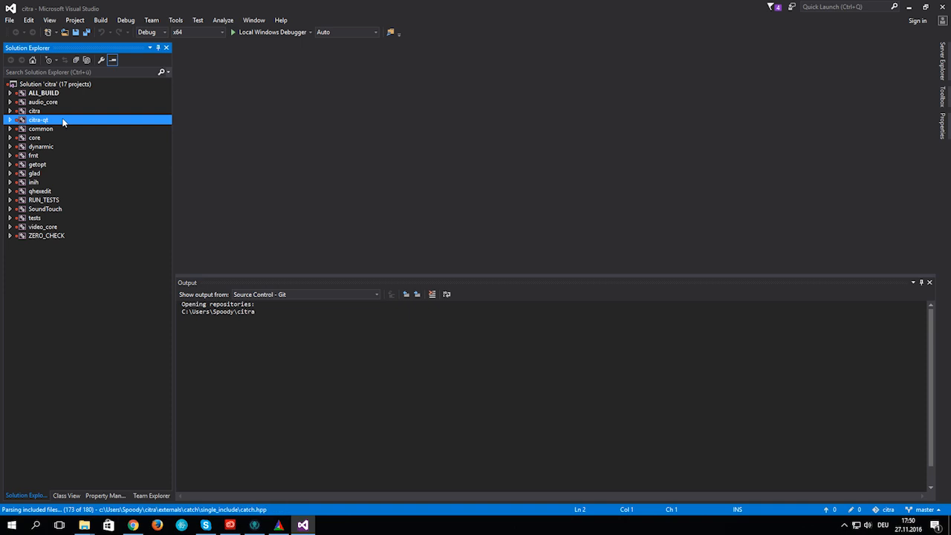
right_click(38, 119)
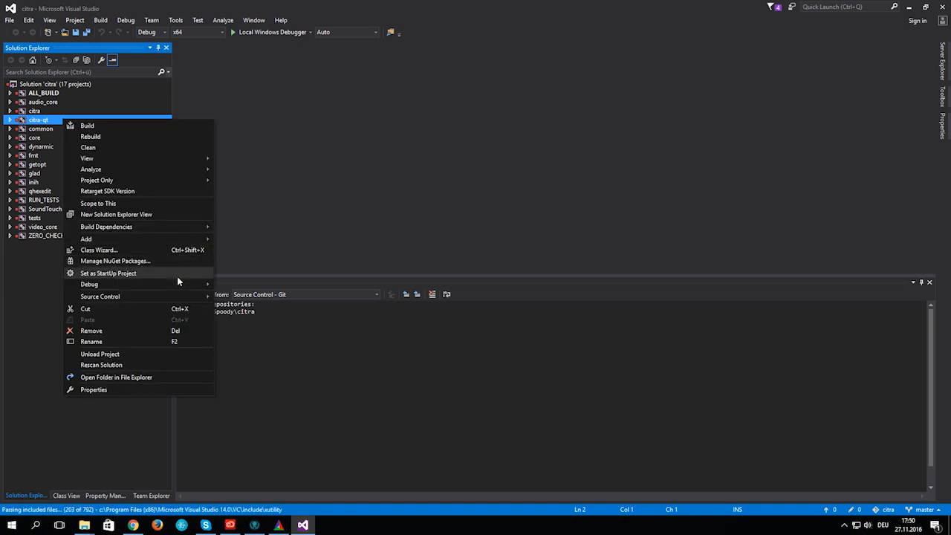
click(137, 90)
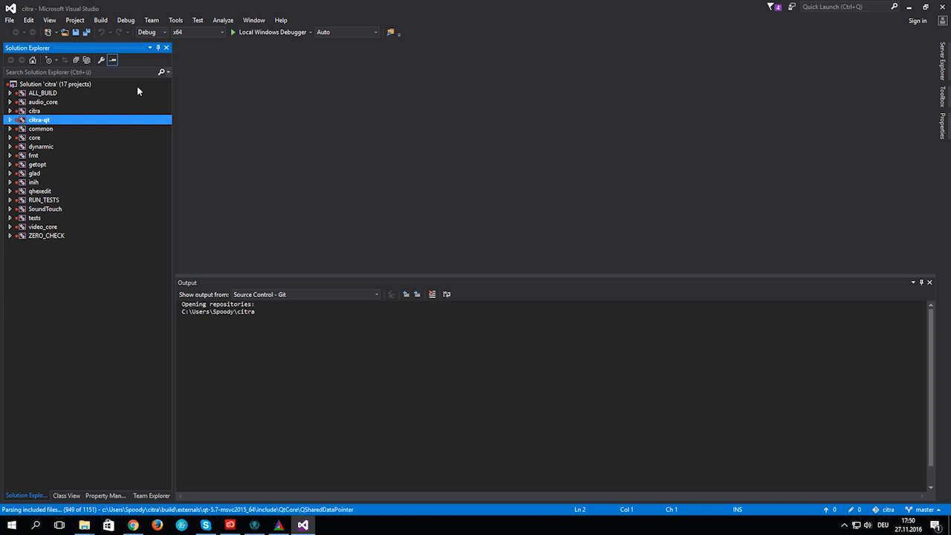
click(167, 32)
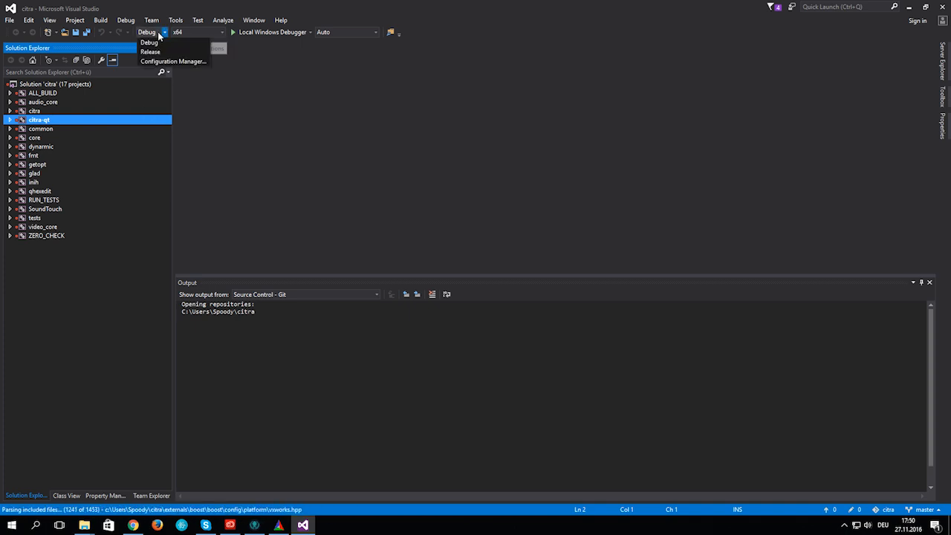
click(149, 50)
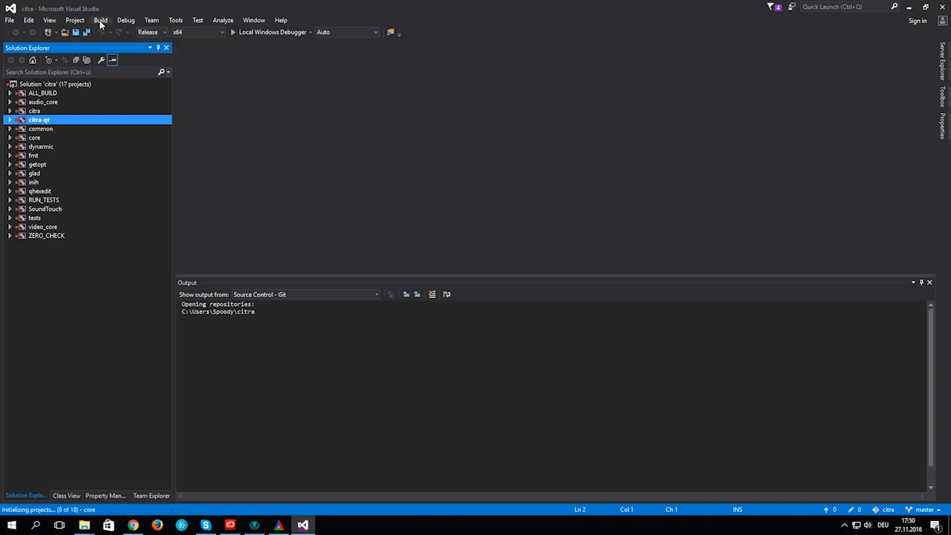
click(104, 21)
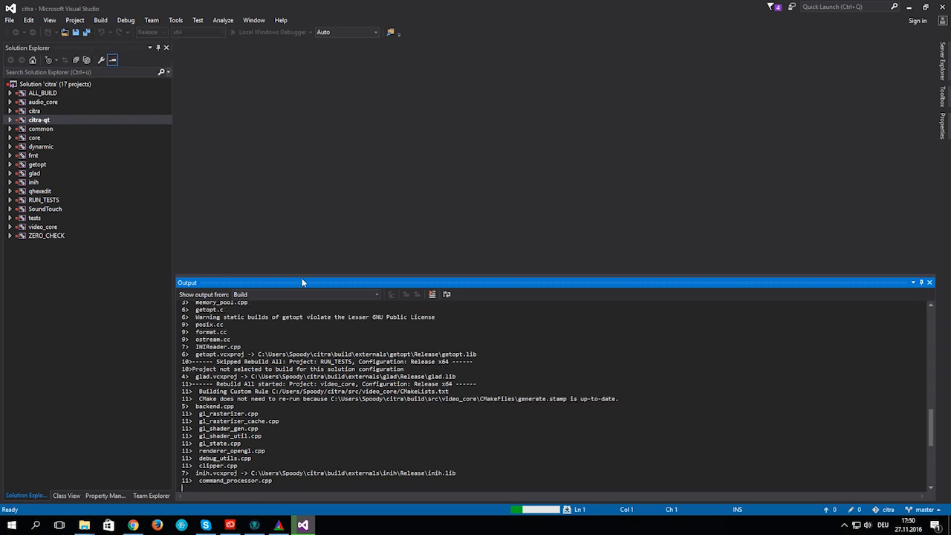
Step: Scroll the Output pane as Rebuild Solution finishes with 15 succeeded, 0 failed
scroll(down, 3)
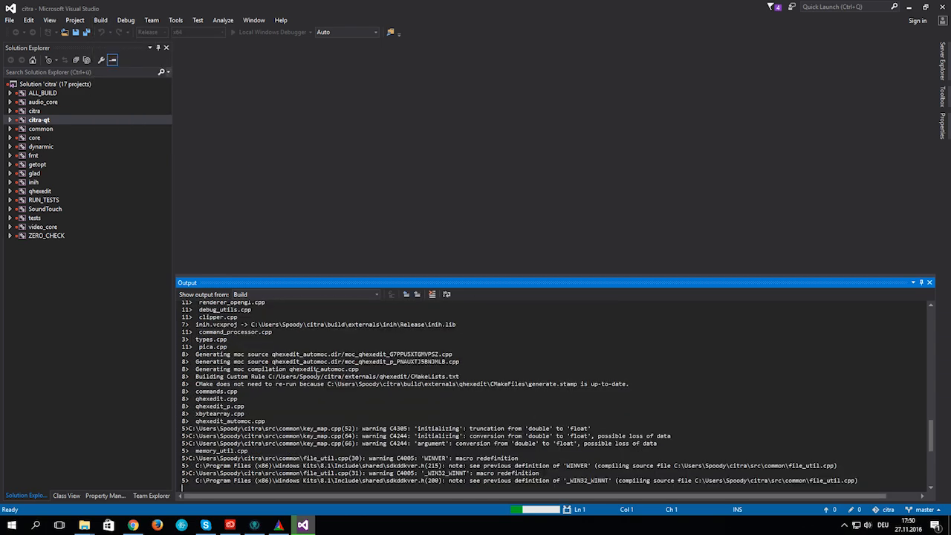
scroll(down, 3)
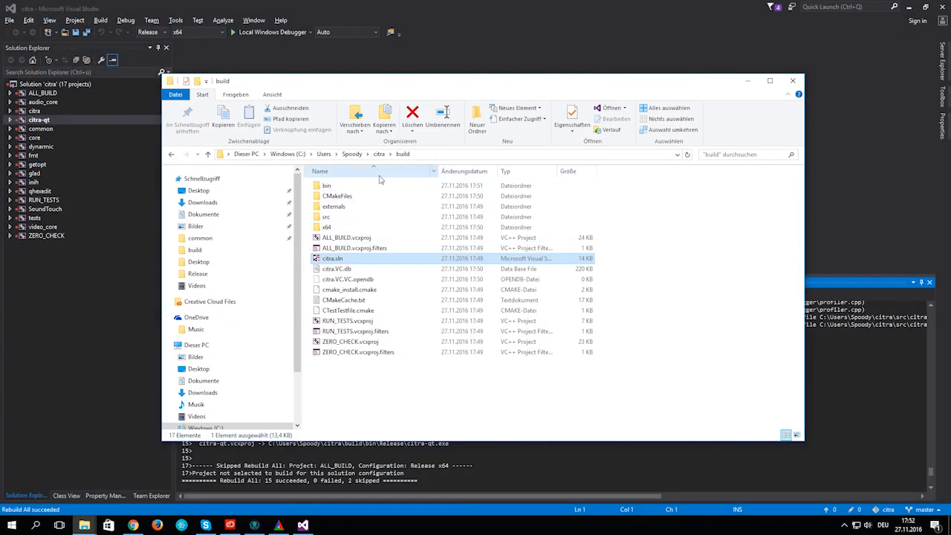
Step: Navigate into build\bin\Release and launch the freshly built citra-qt.exe
click(327, 184)
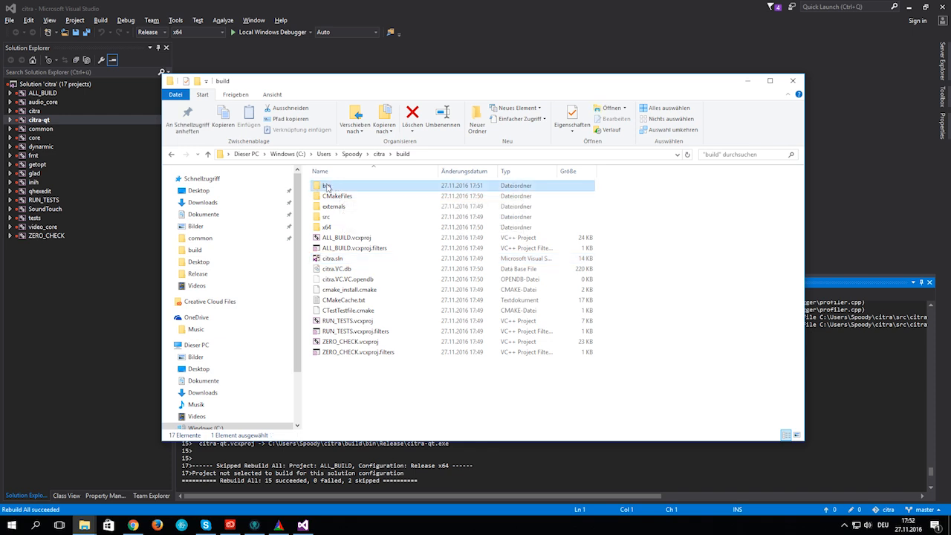
double_click(327, 184)
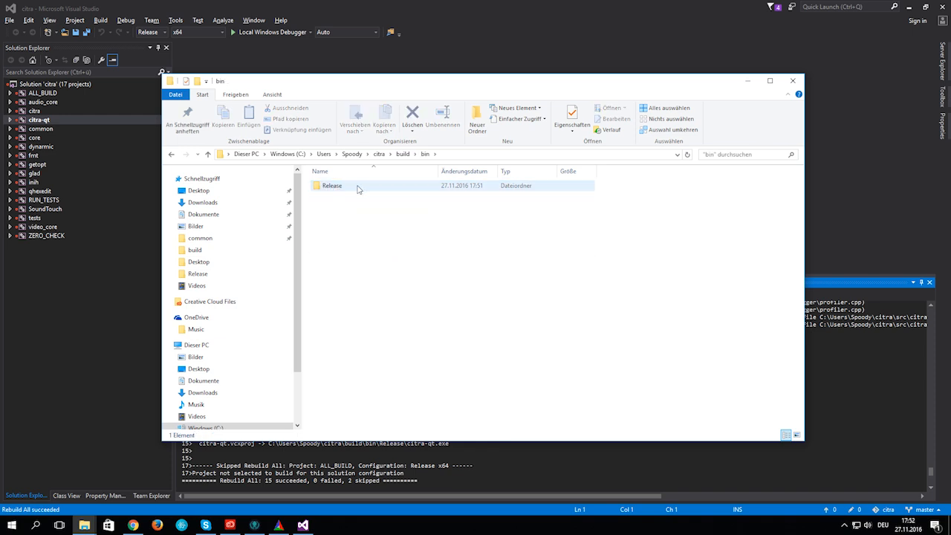
double_click(332, 184)
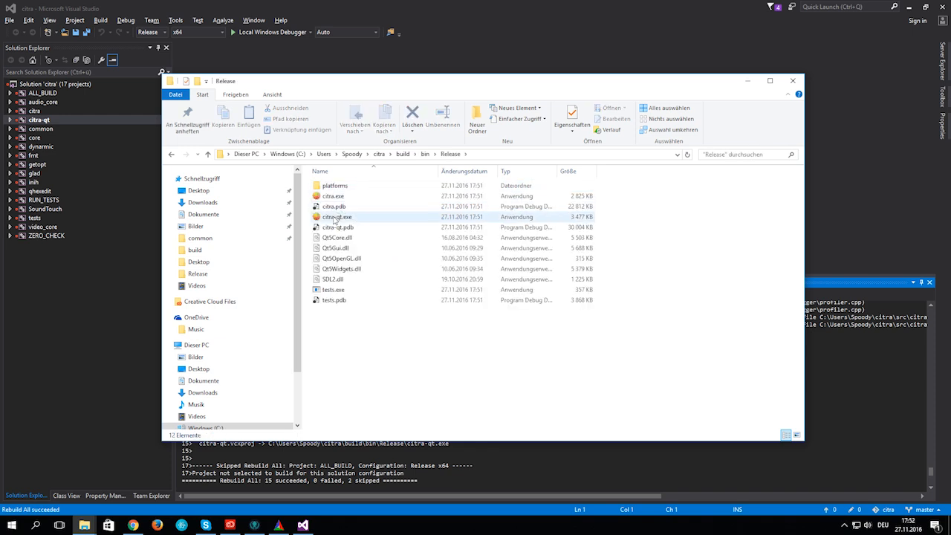
click(336, 217)
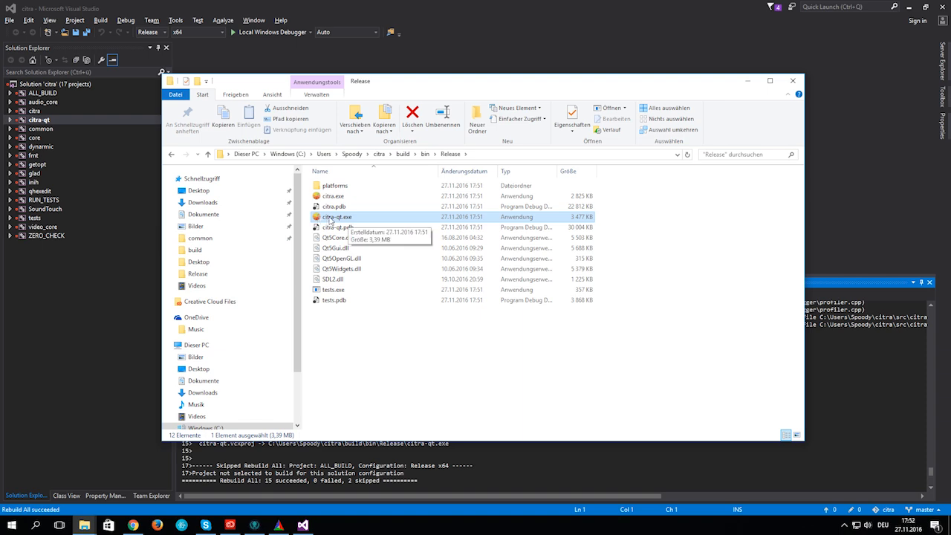
mouse_move(330, 222)
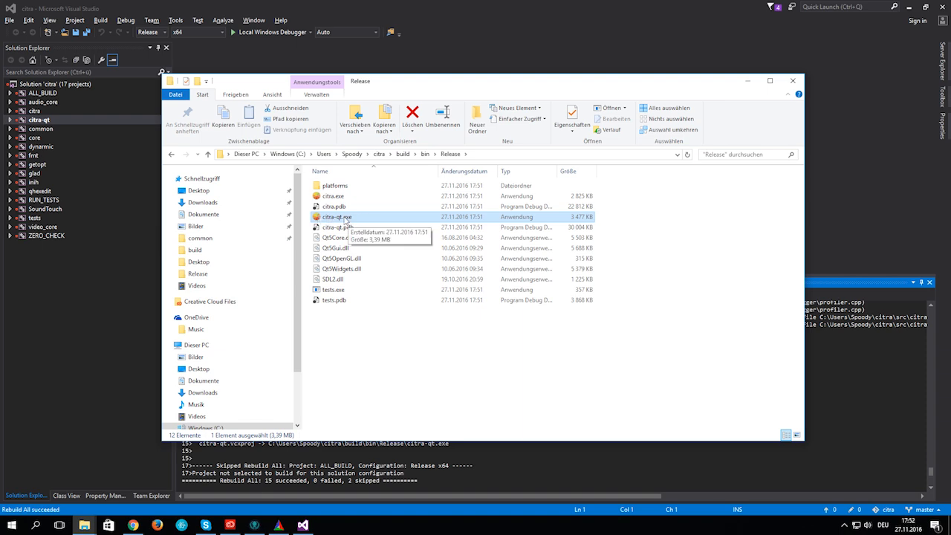
double_click(339, 217)
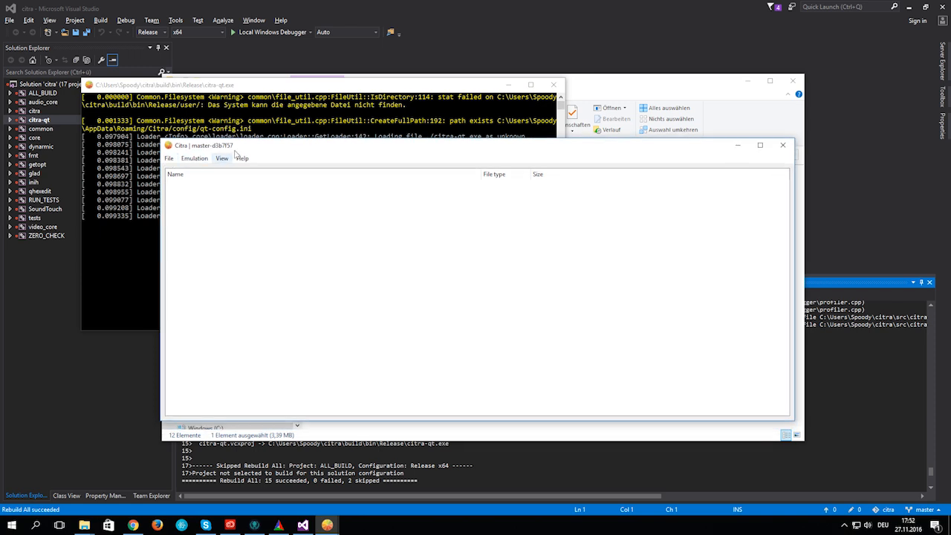
Step: Choose File > Load File, relaunch citra-qt.exe after it closes and dismiss the reminder popup
click(170, 158)
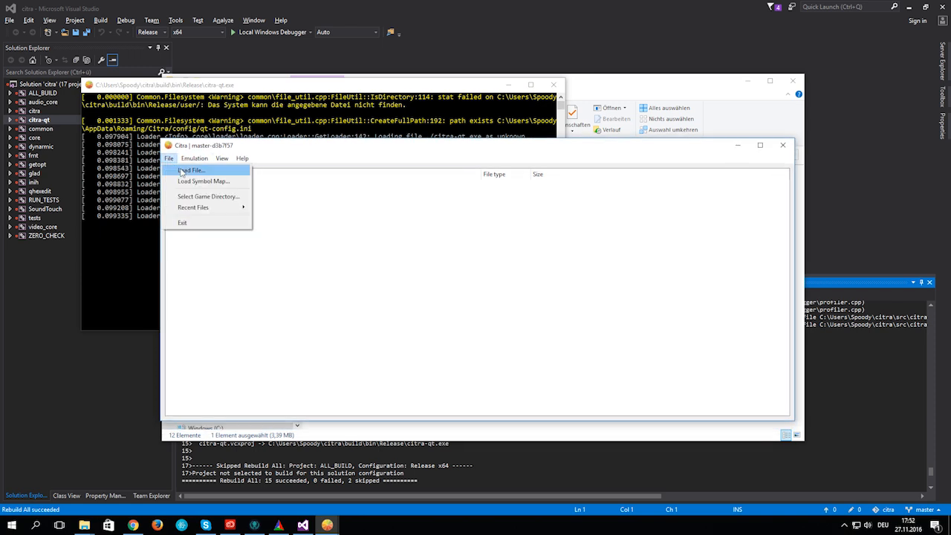
click(190, 170)
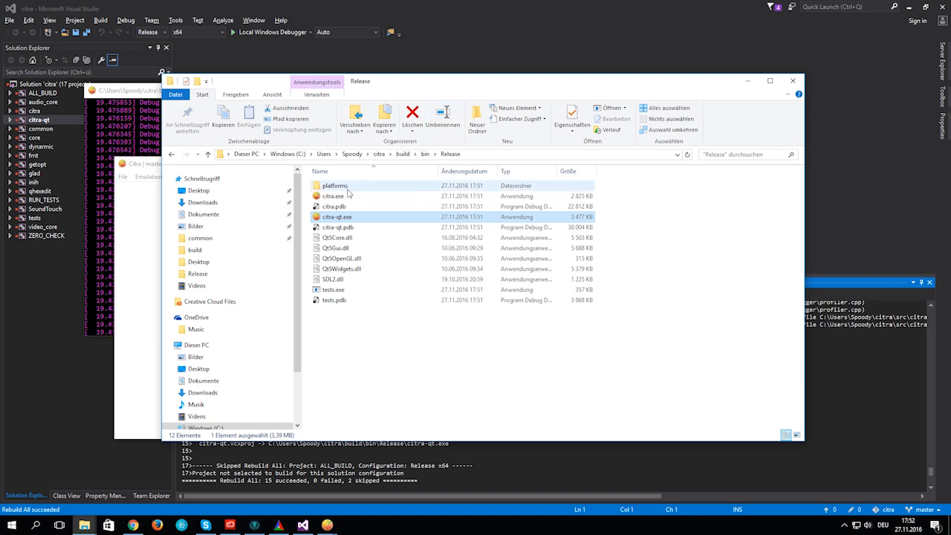
double_click(333, 217)
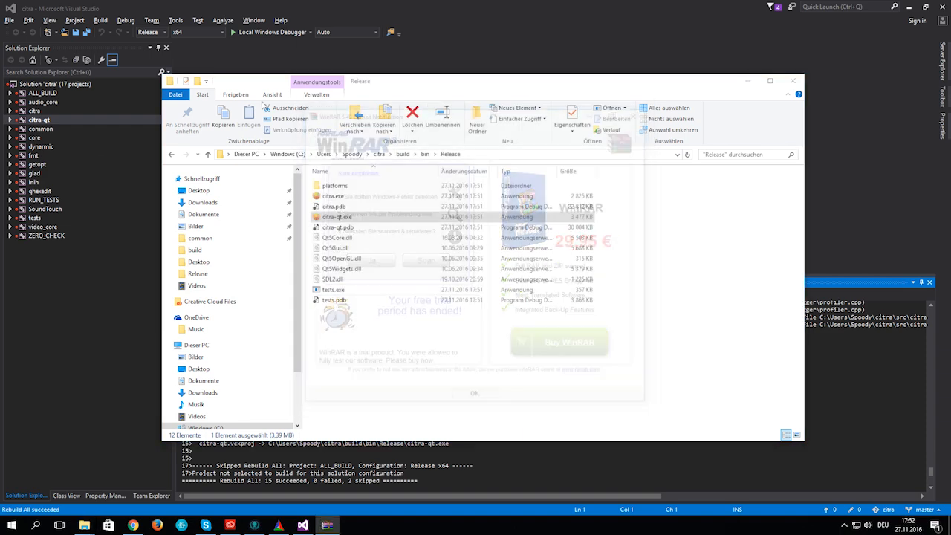
click(474, 392)
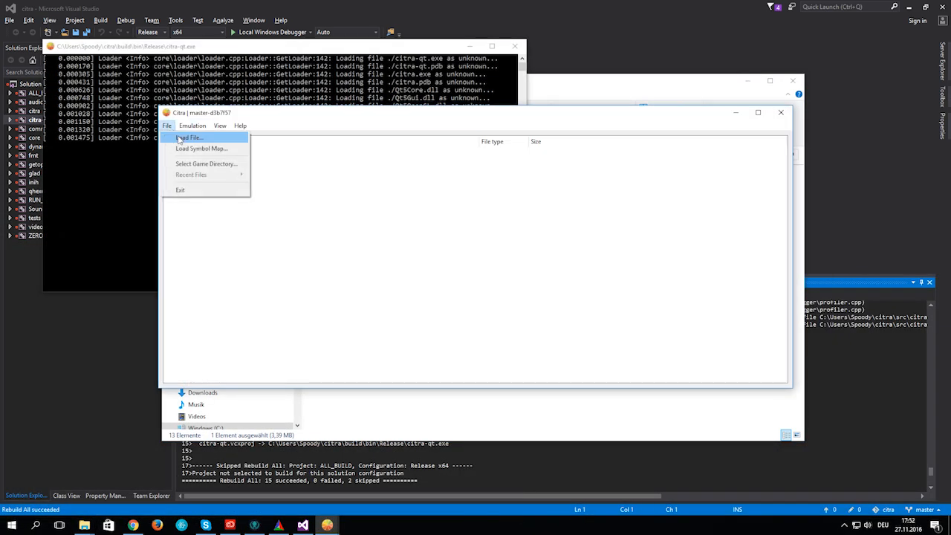
Step: Load a game file from Documents so Pokémon Alpha Sapphire runs, then reach the Emulation menu
click(187, 137)
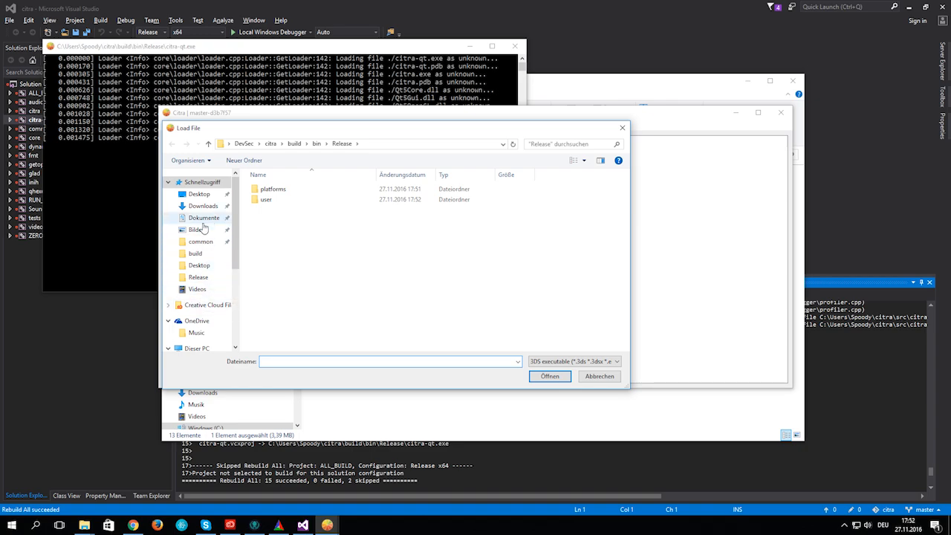
click(550, 376)
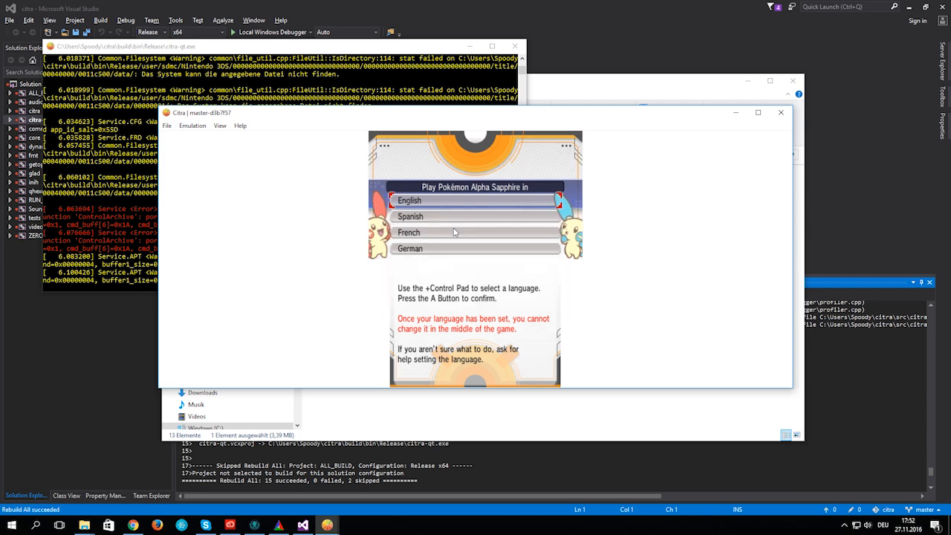
mouse_move(233, 113)
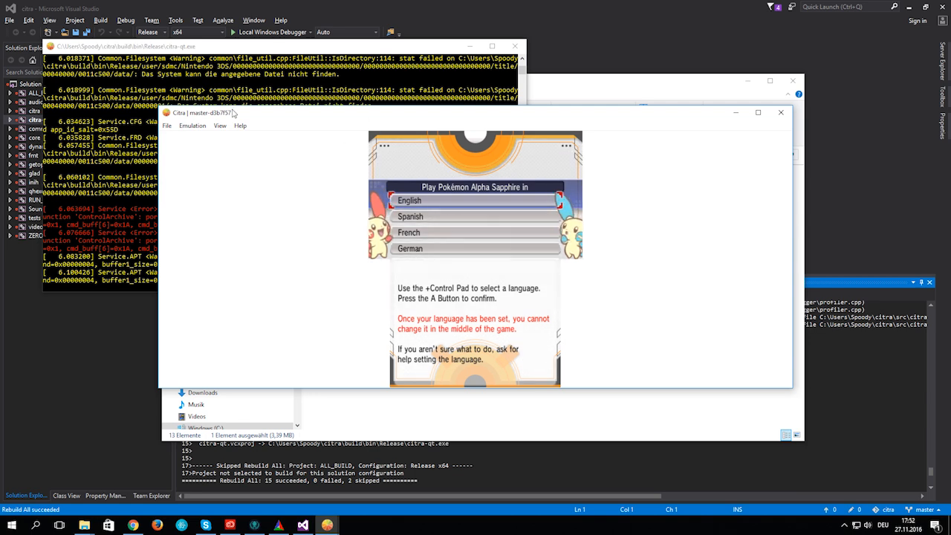
click(192, 125)
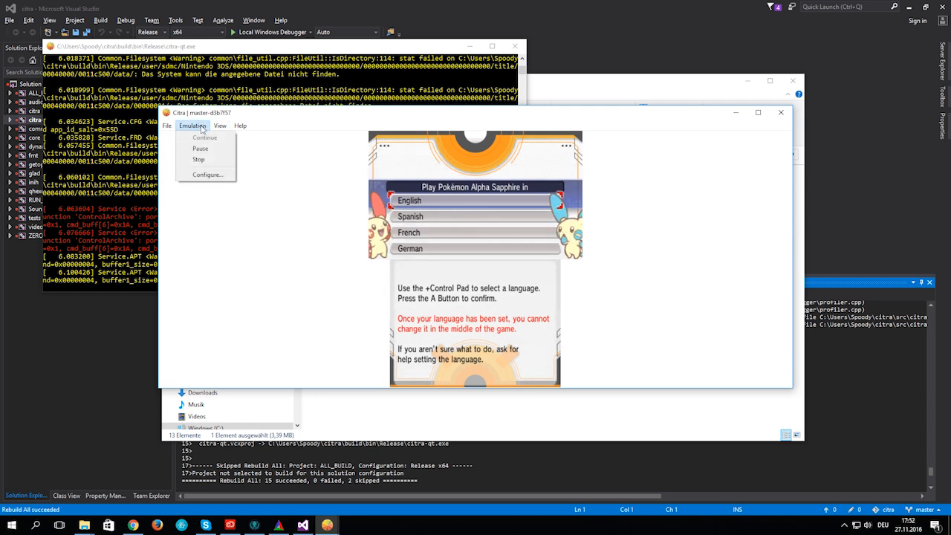
mouse_move(208, 176)
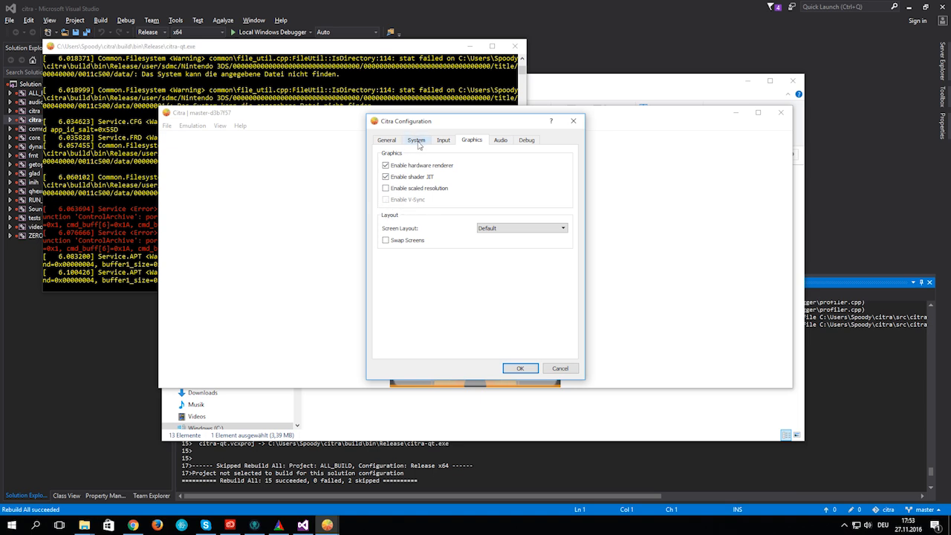
Step: Review the Input controller mapping settings, then exit Citra and confirm closing
click(443, 140)
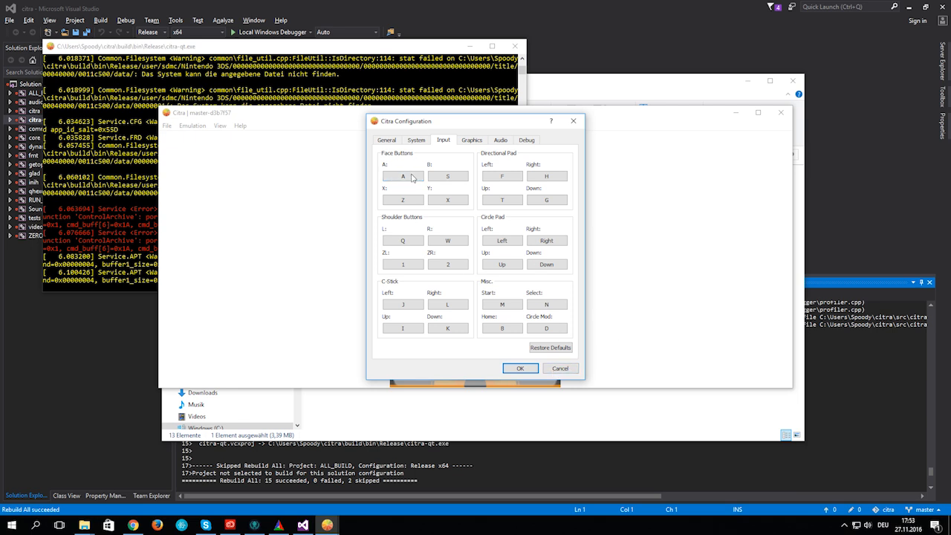
click(403, 175)
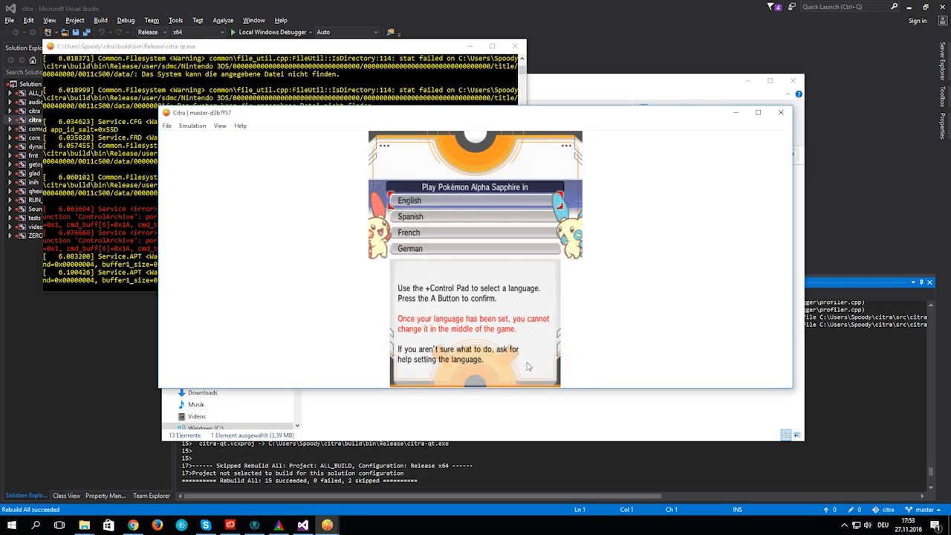
mouse_move(193, 125)
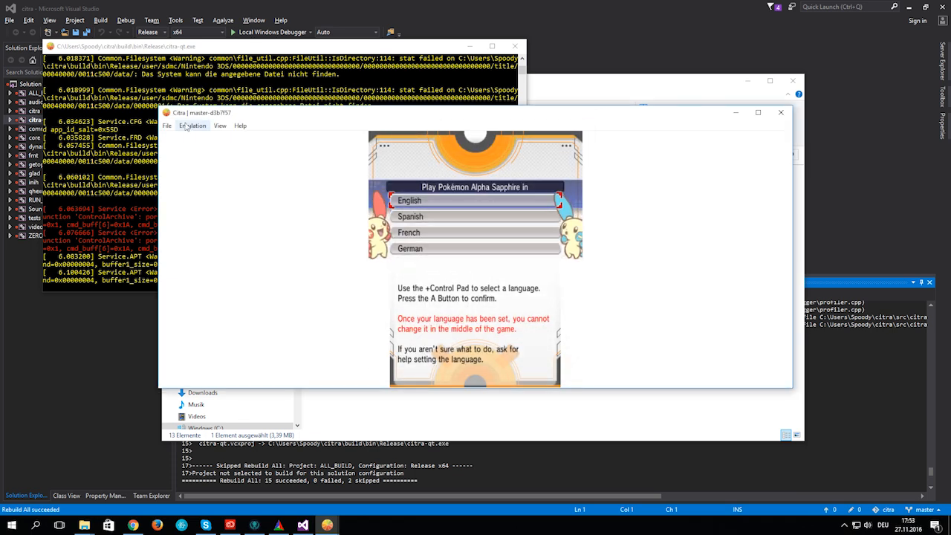
mouse_move(211, 124)
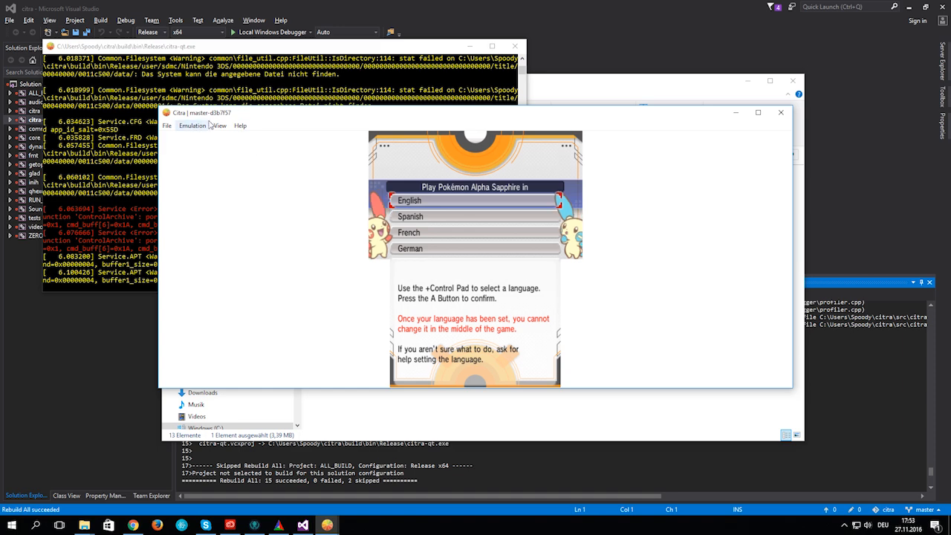
click(781, 113)
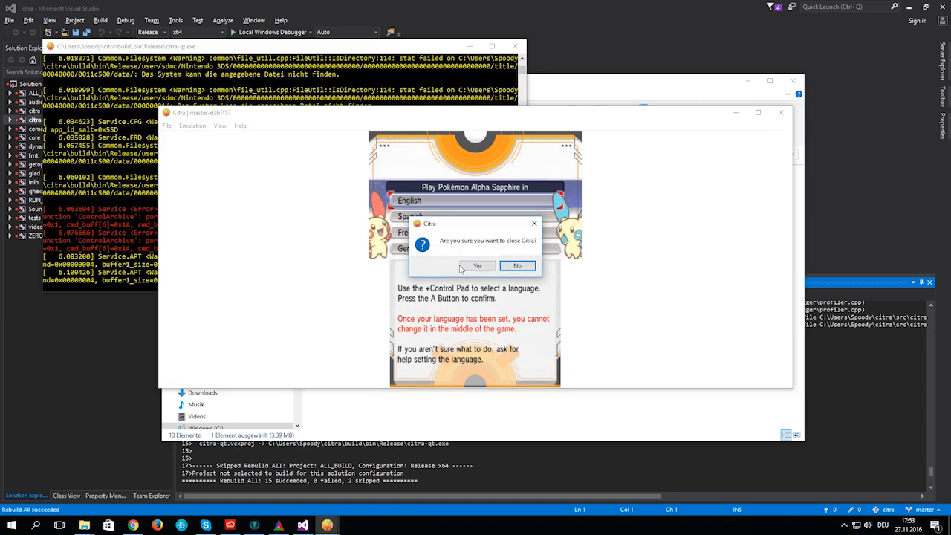
click(477, 266)
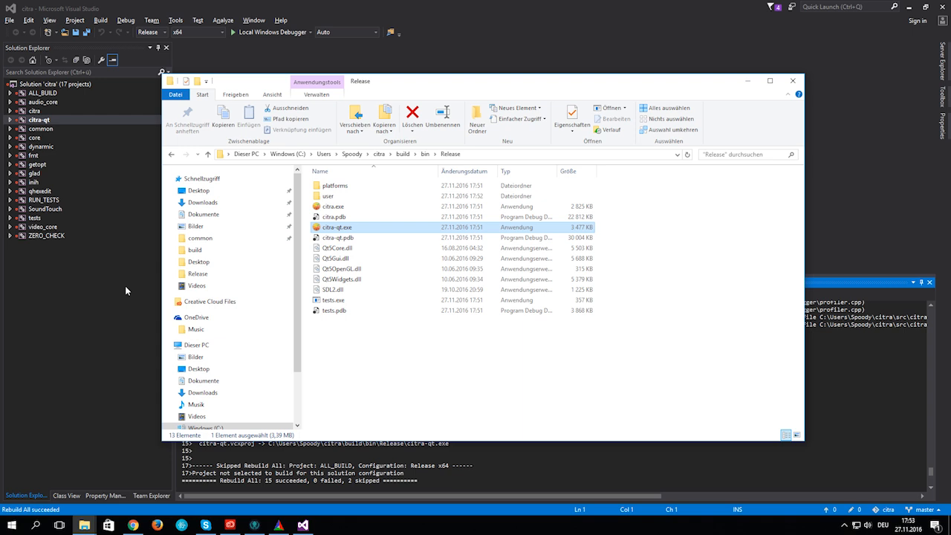
mouse_move(148, 361)
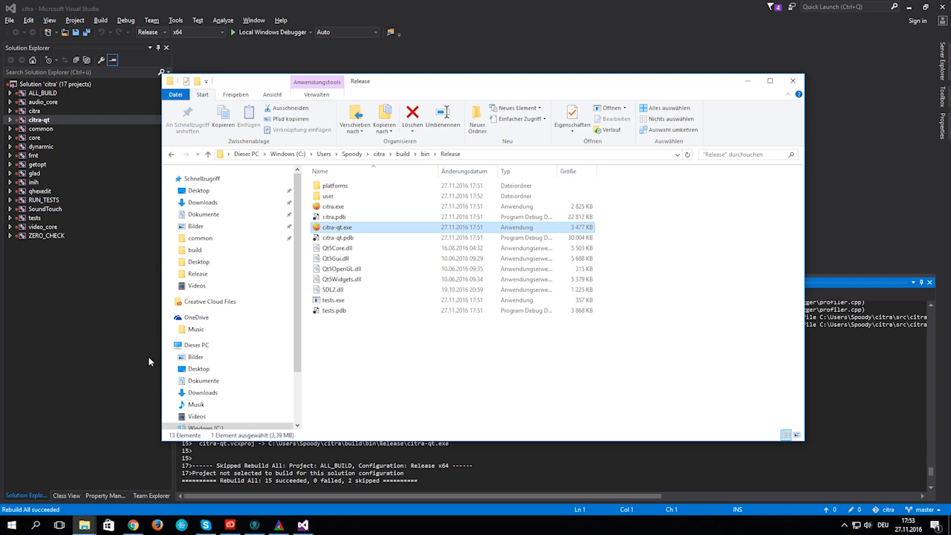
mouse_move(157, 506)
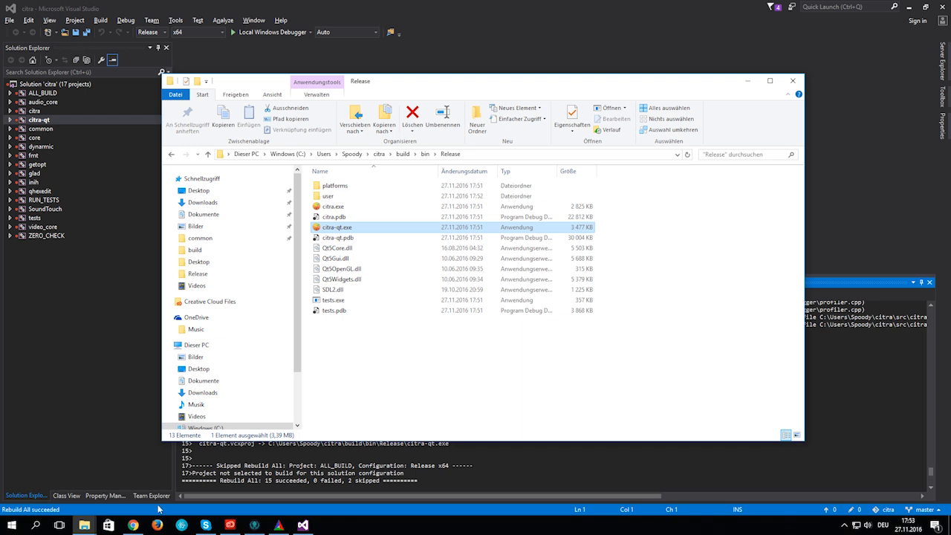
mouse_move(290, 526)
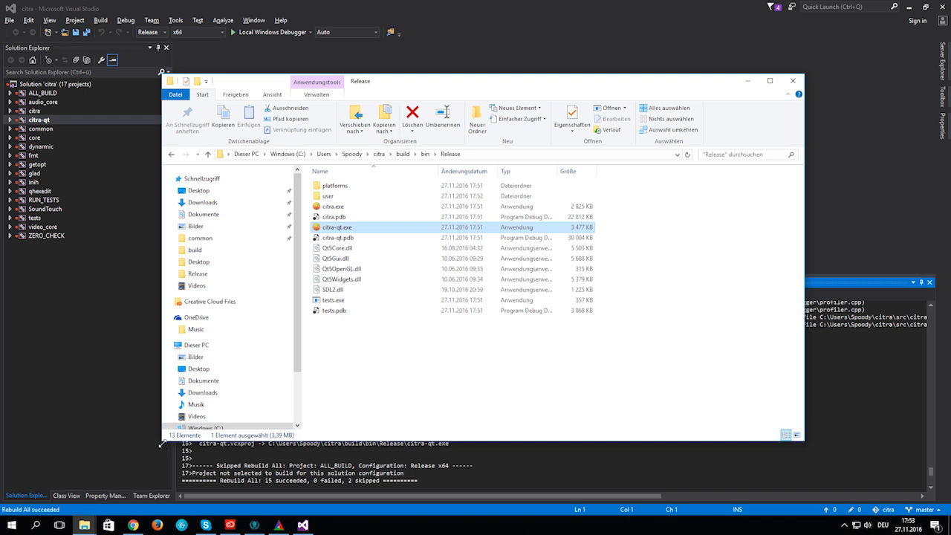
mouse_move(126, 465)
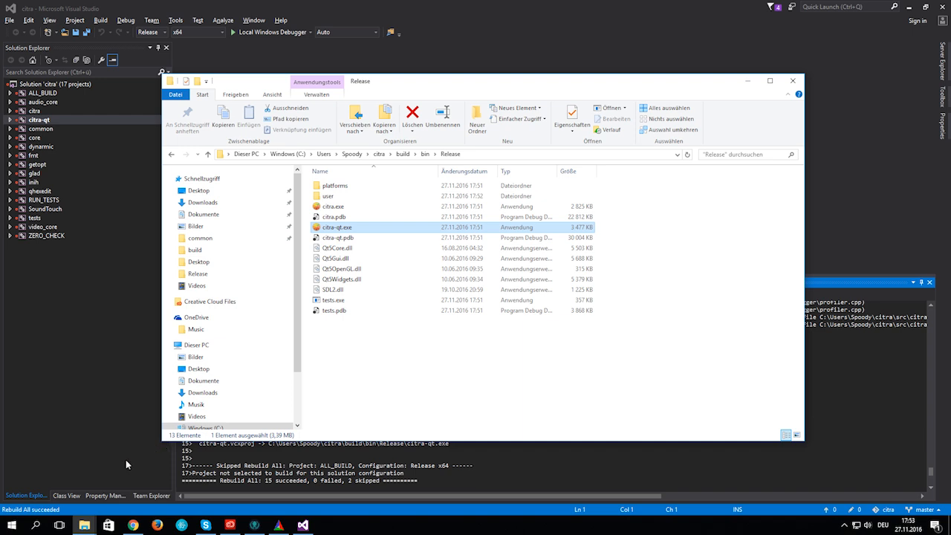
Step: Close the Release folder window and bring up GitKraken with the citra repository
click(377, 153)
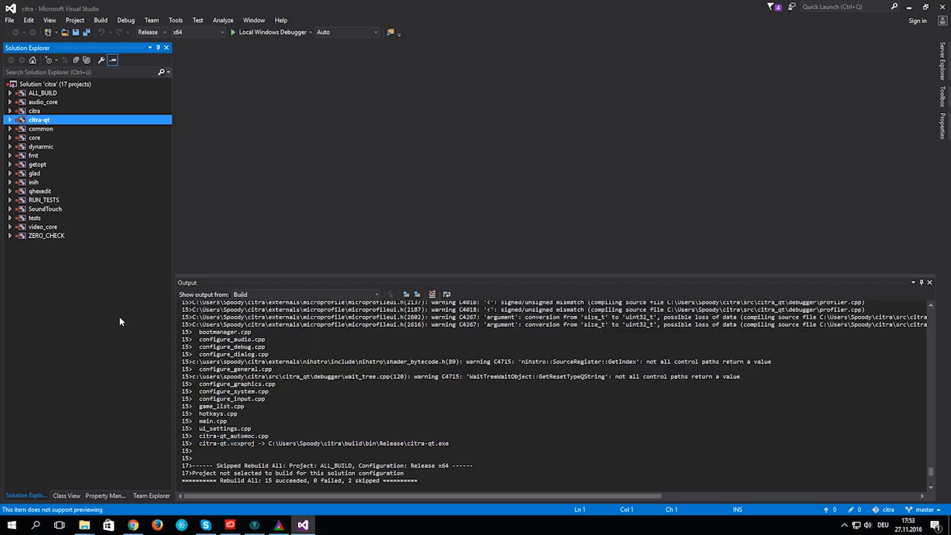
click(12, 520)
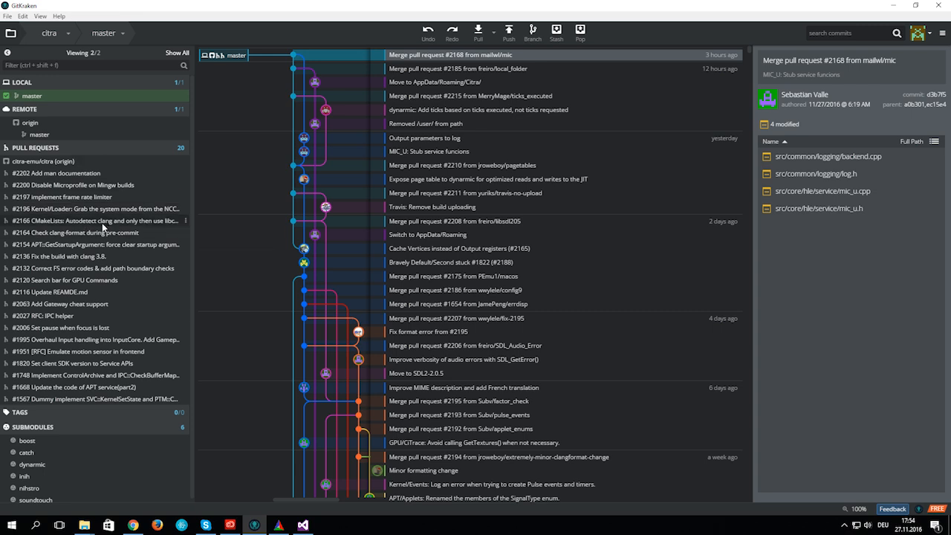
mouse_move(502, 282)
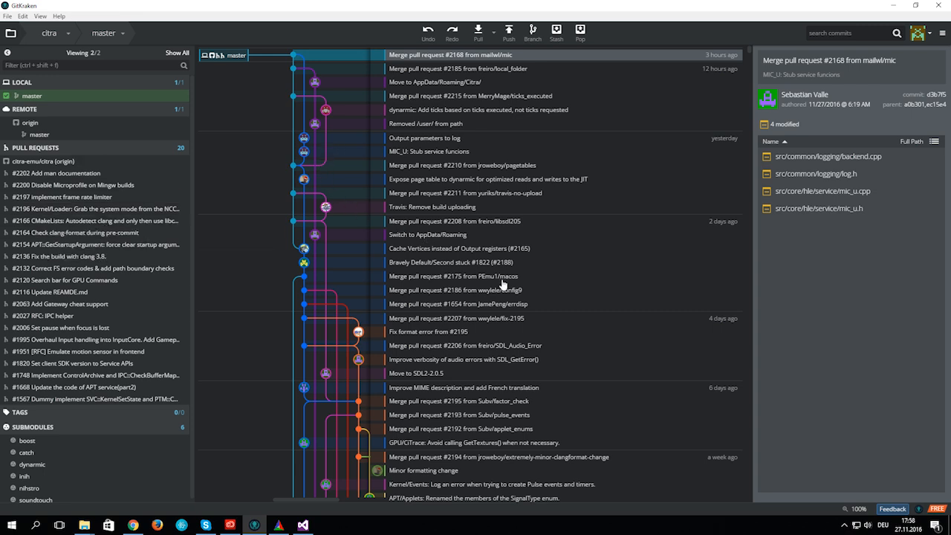
mouse_move(82, 153)
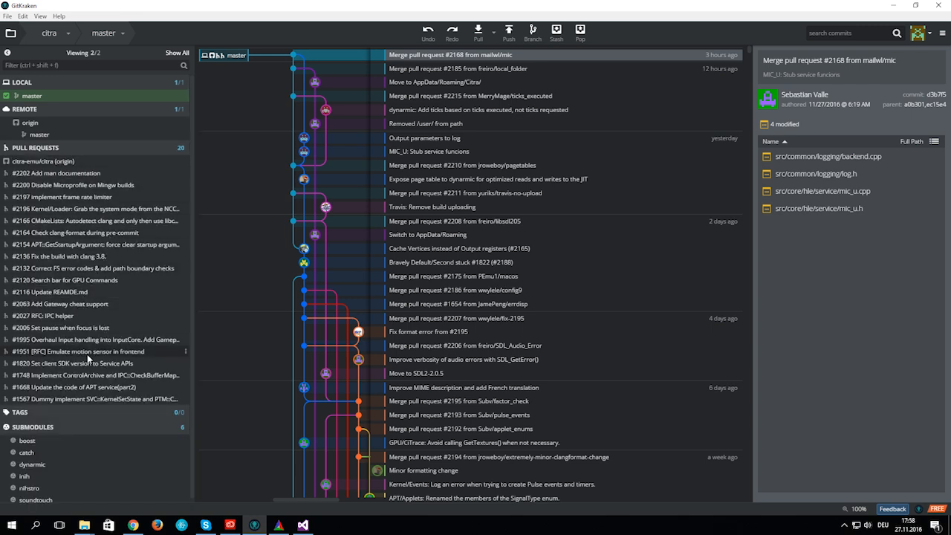
mouse_move(92, 303)
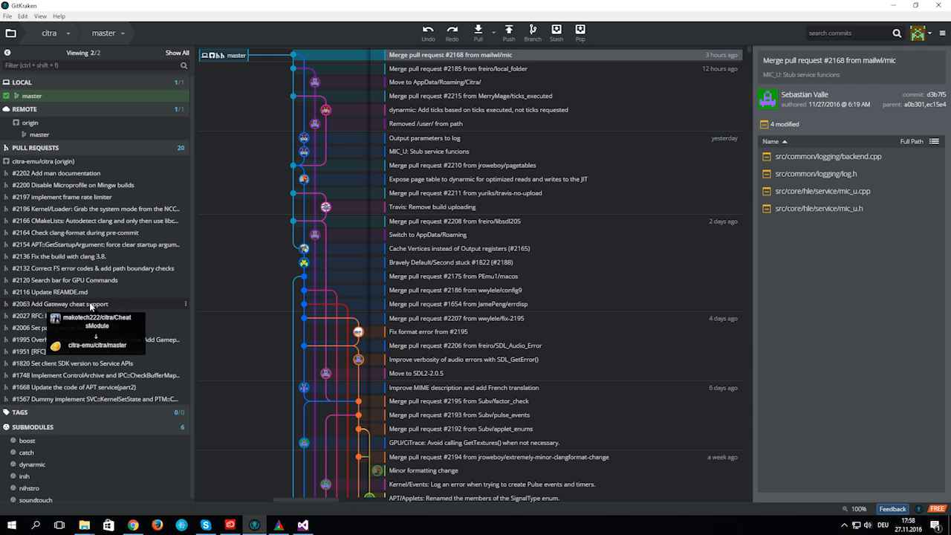
mouse_move(125, 309)
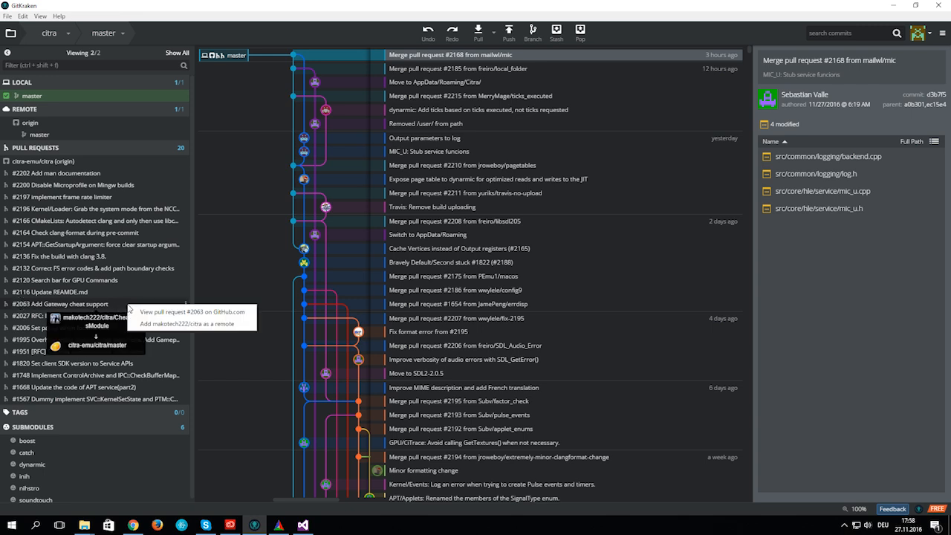
mouse_move(189, 324)
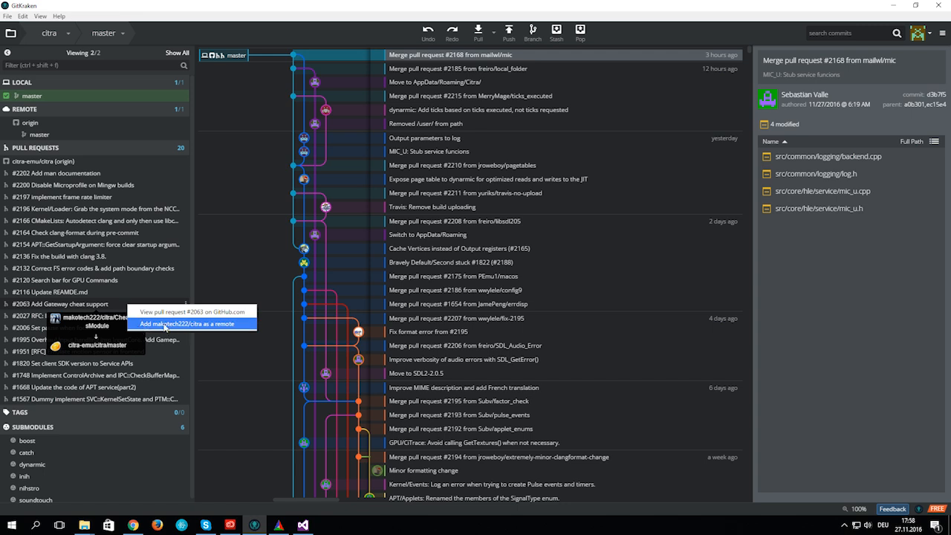
Step: Add the cheat support pull request's fork as a remote with its CheatsModule branch
click(189, 324)
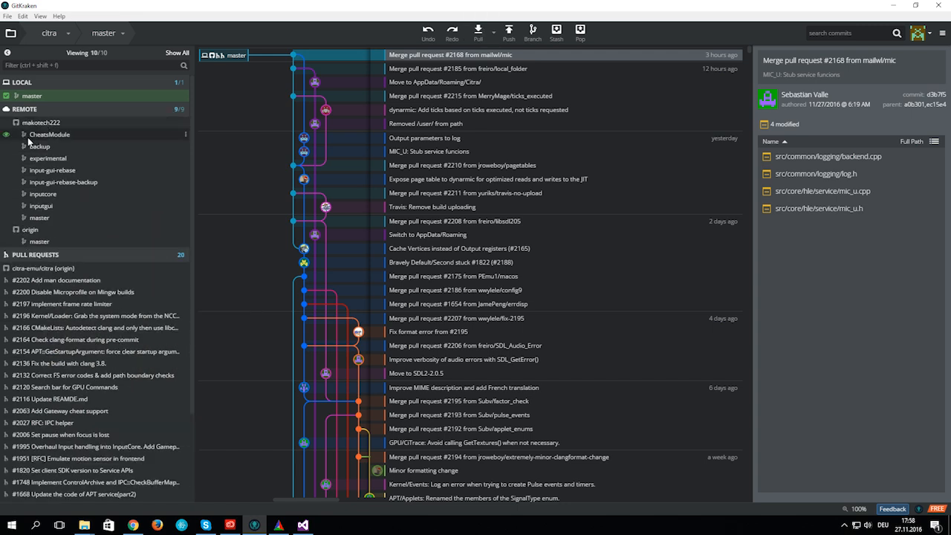
mouse_move(67, 138)
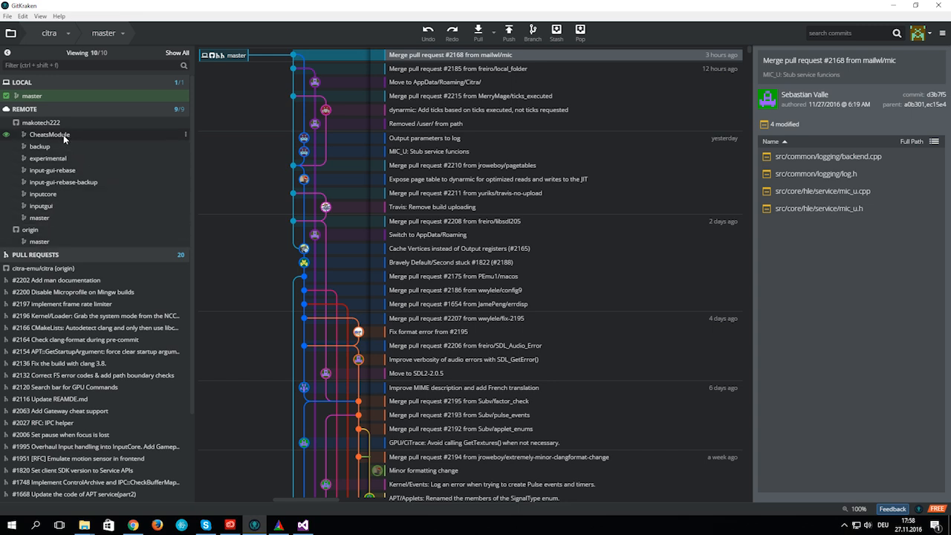
mouse_move(74, 135)
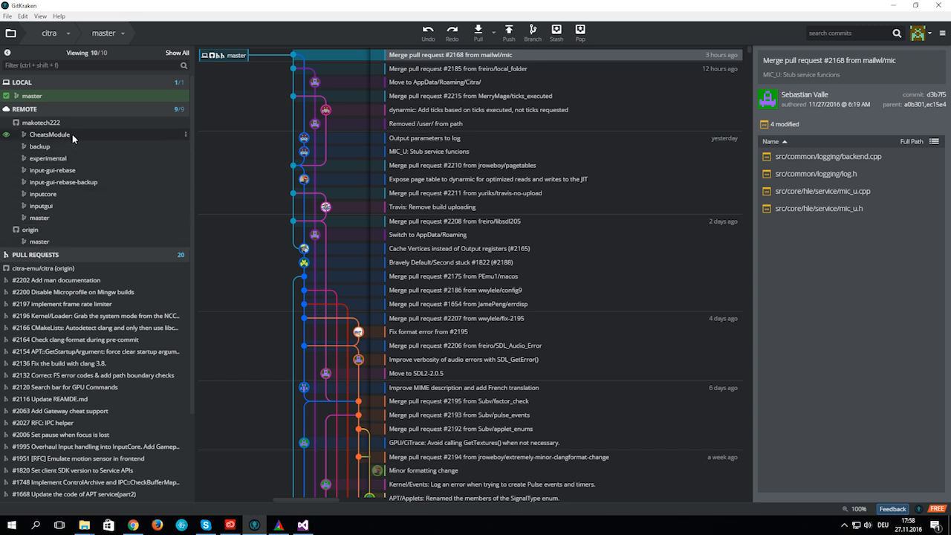
Step: Merge the remote CheatsModule branch into master, marking main.cpp resolved and committing the merge
right_click(49, 133)
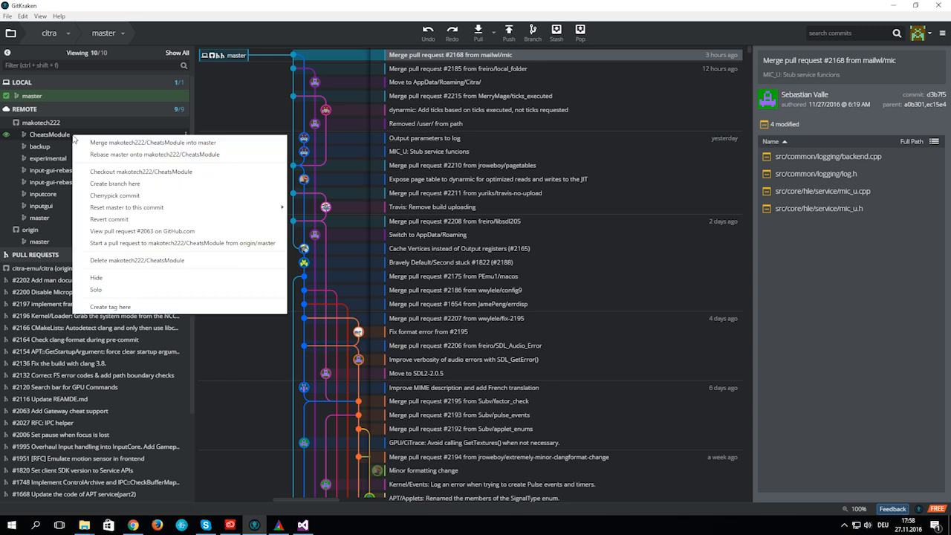
mouse_move(149, 143)
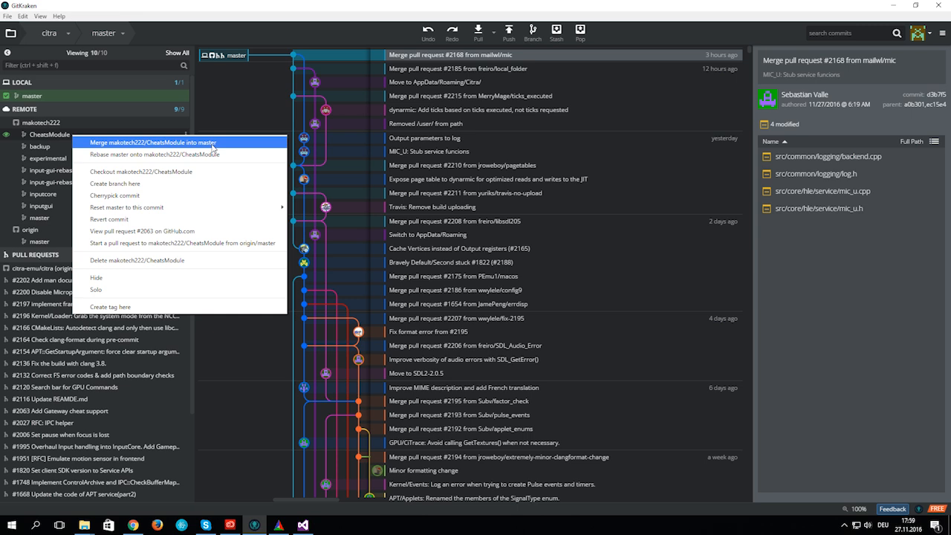
click(160, 143)
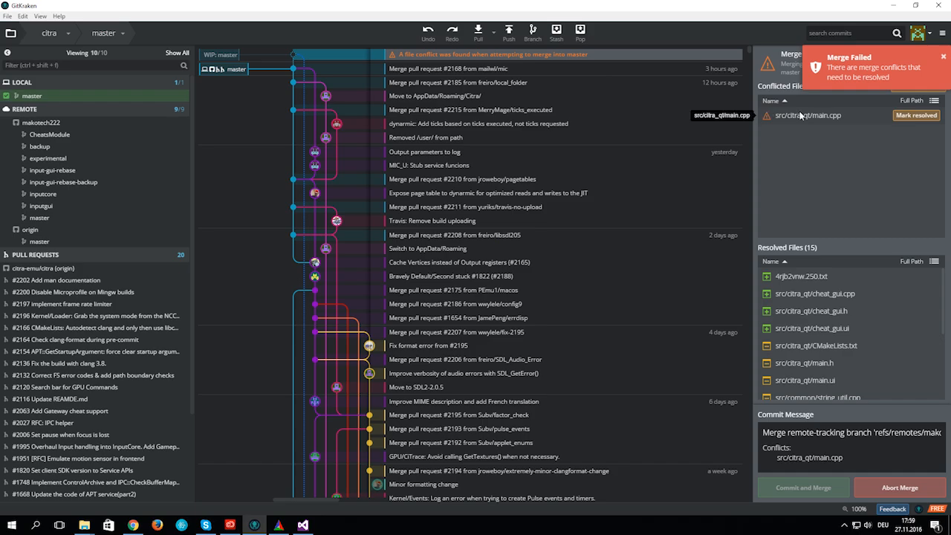
click(807, 116)
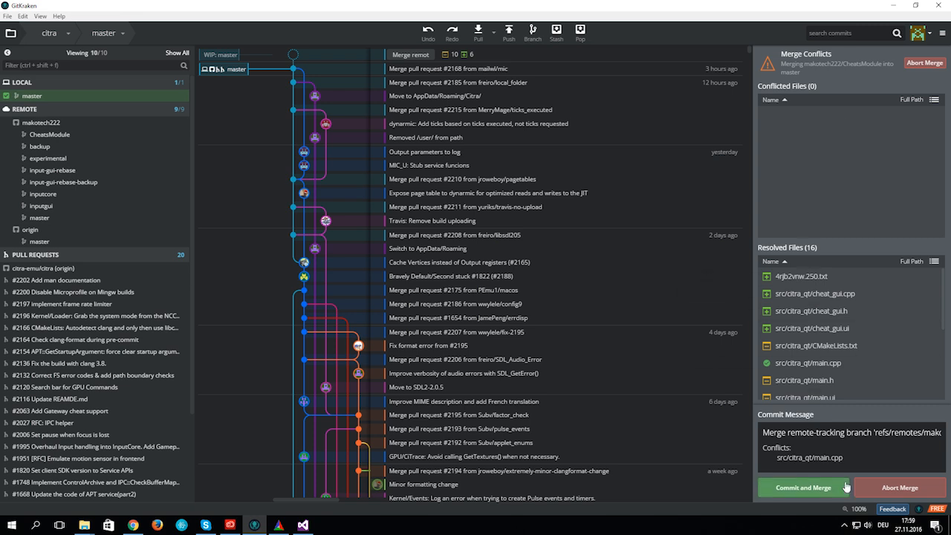
click(806, 487)
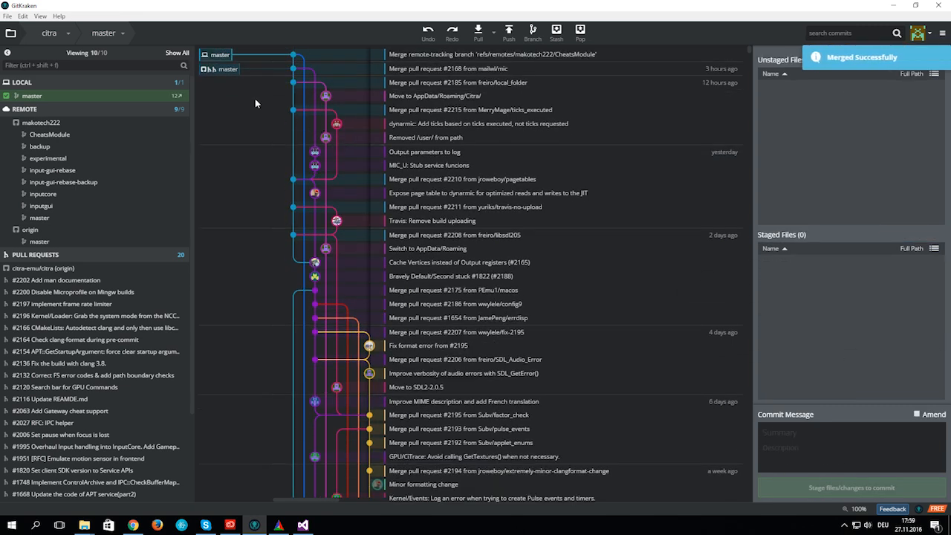
mouse_move(43, 147)
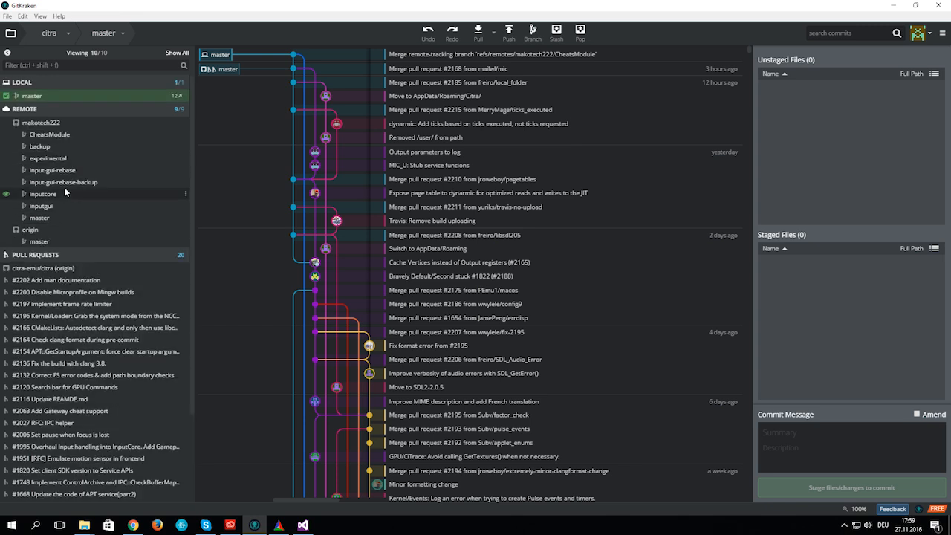
mouse_move(29, 195)
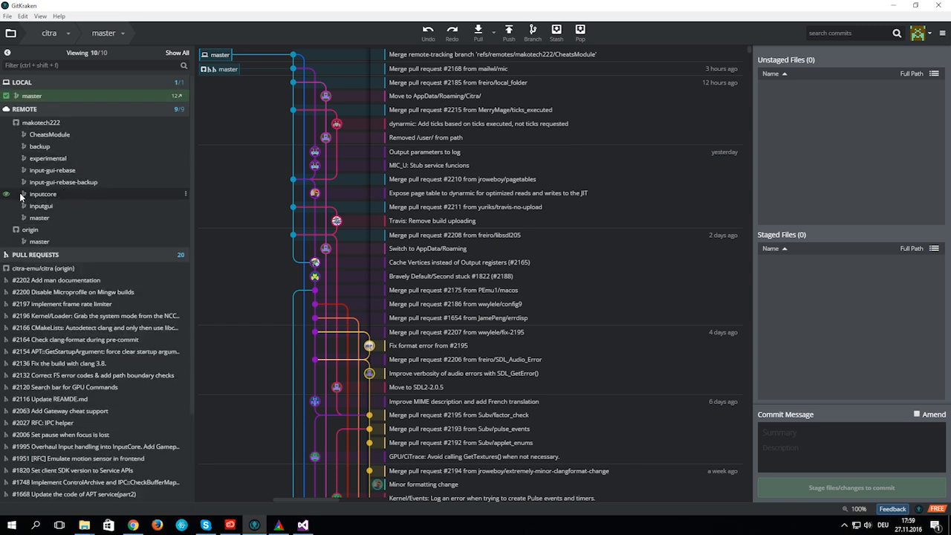
mouse_move(83, 199)
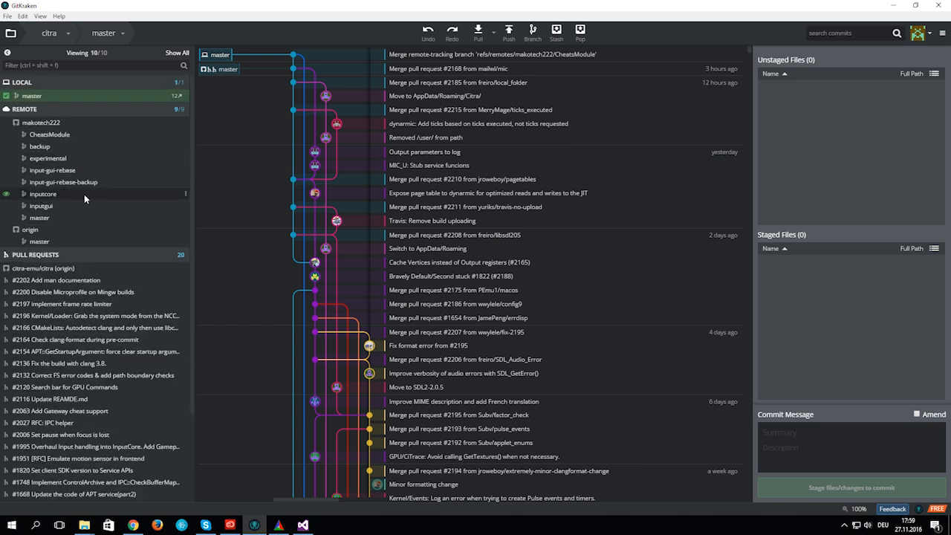
Step: Merge makotech222/inputcore into master, resolving the settings.h conflict and committing the merge
right_click(43, 193)
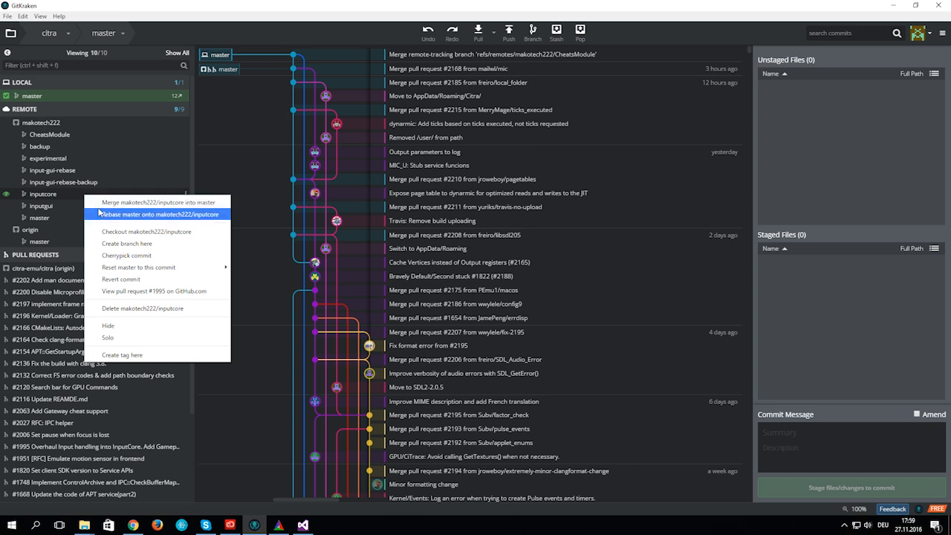
click(158, 214)
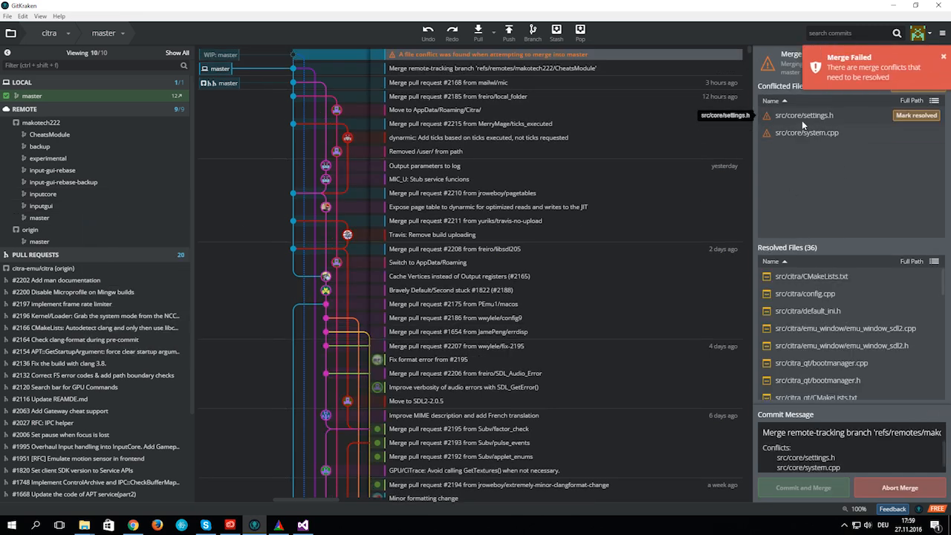
click(806, 116)
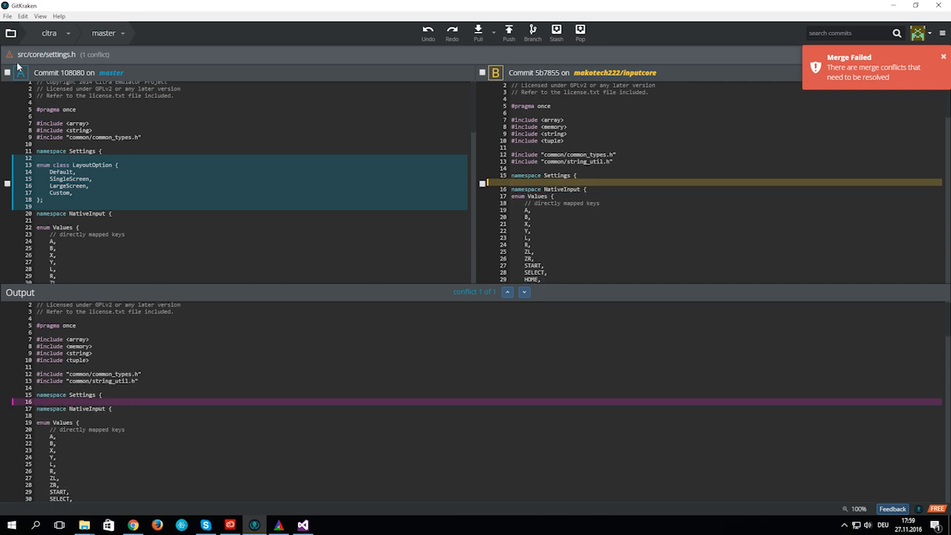
scroll(down, 3)
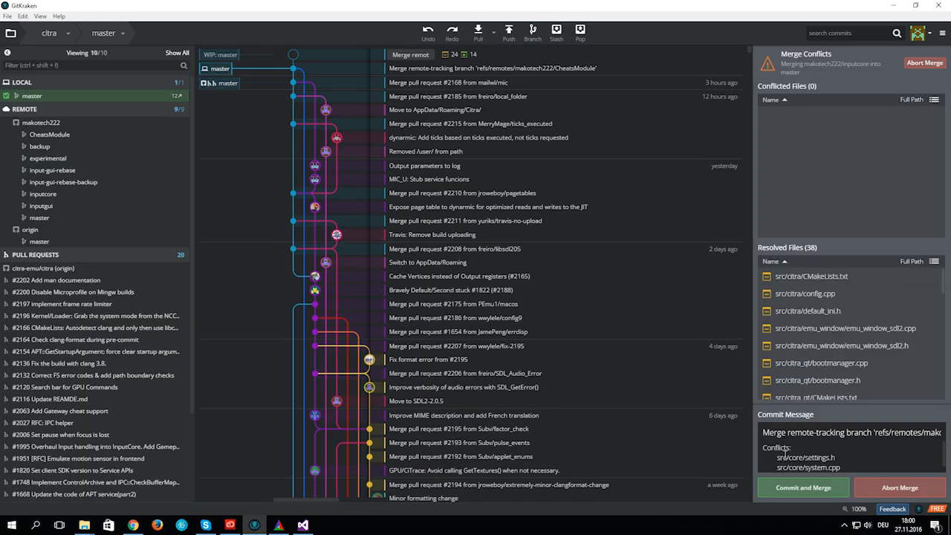
click(802, 487)
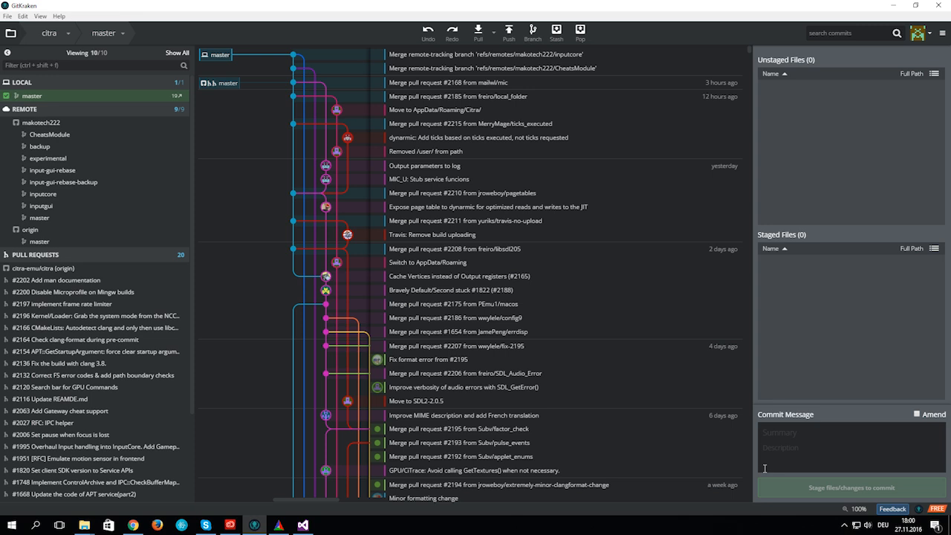
mouse_move(443, 277)
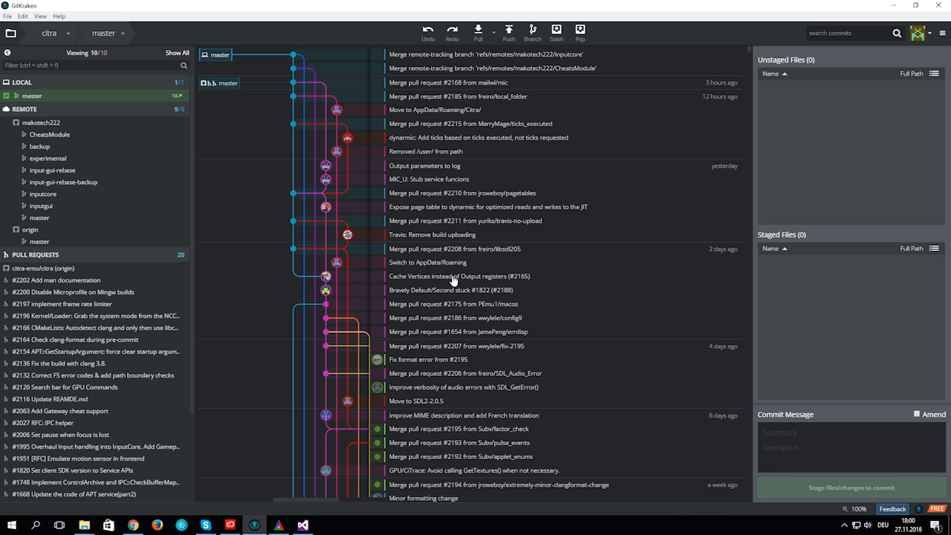
mouse_move(370, 273)
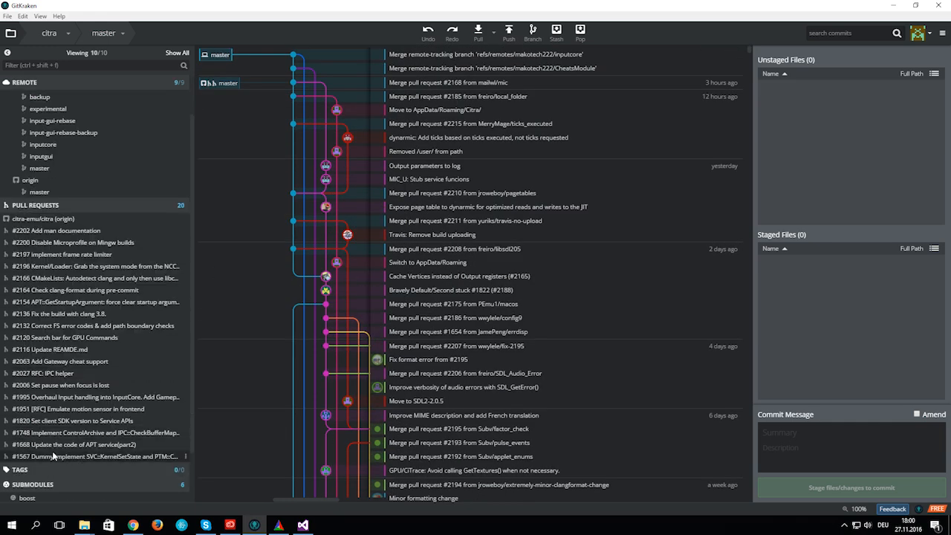
mouse_move(51, 326)
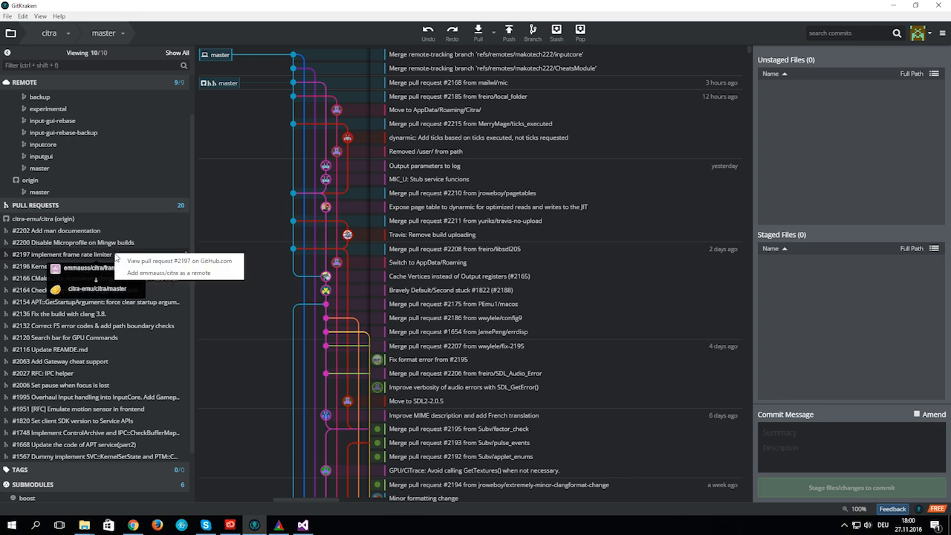
Step: Add the emmauss citra fork as a remote and browse its recent commits and branches
click(479, 27)
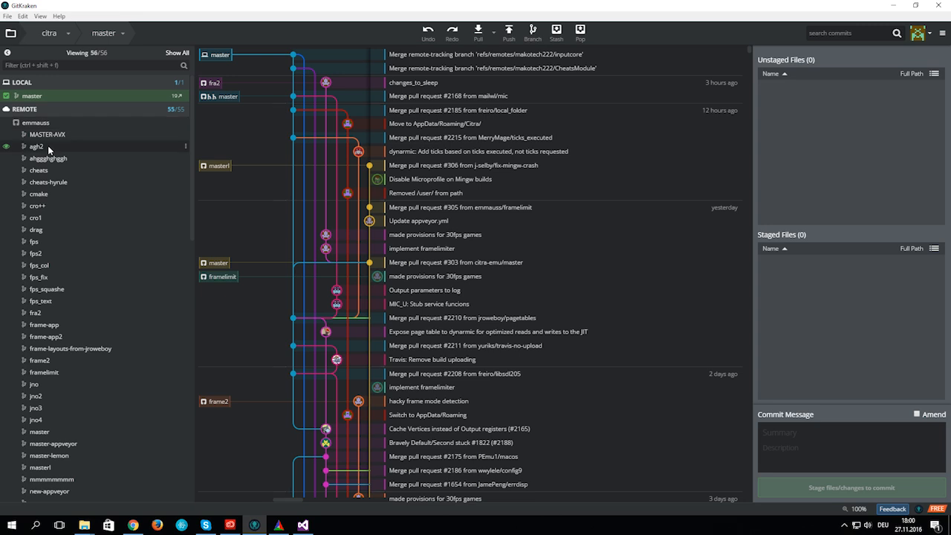
mouse_move(491, 200)
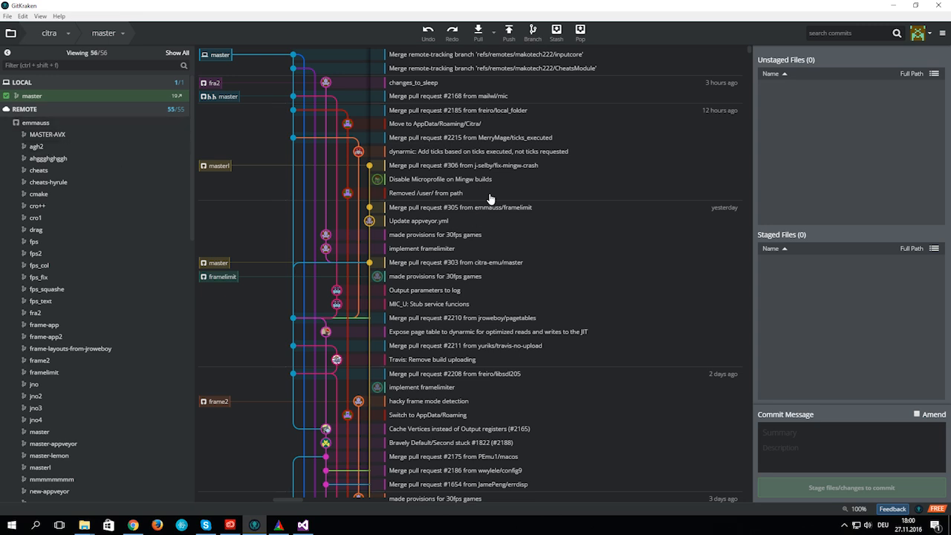
click(464, 95)
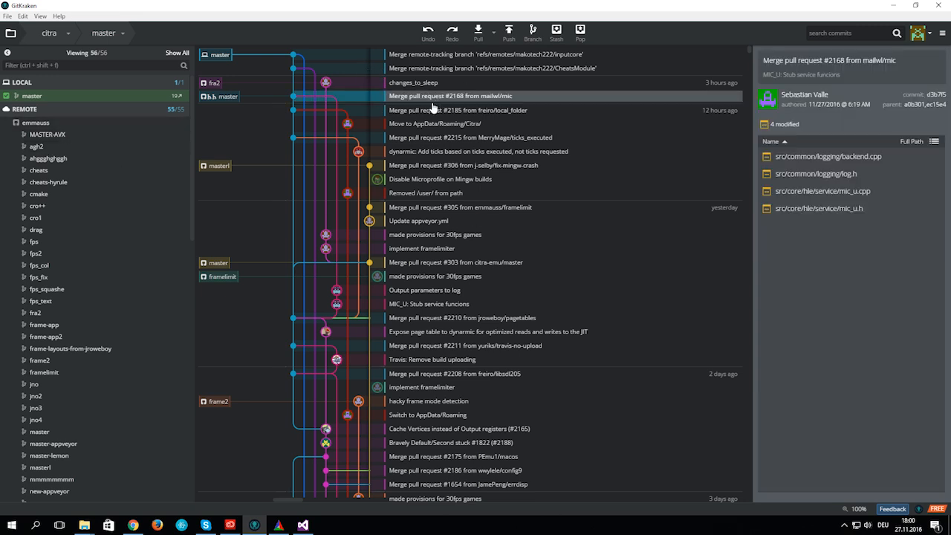
mouse_move(428, 335)
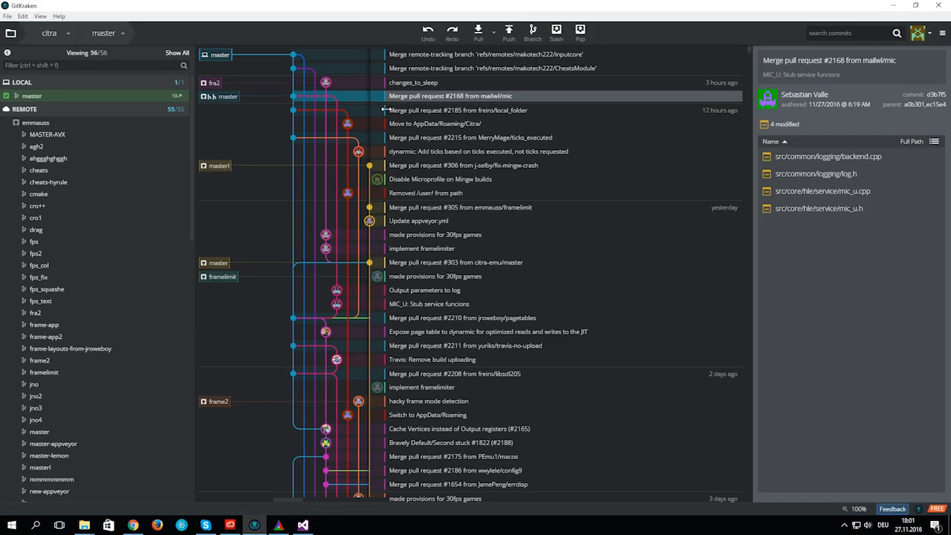
click(480, 110)
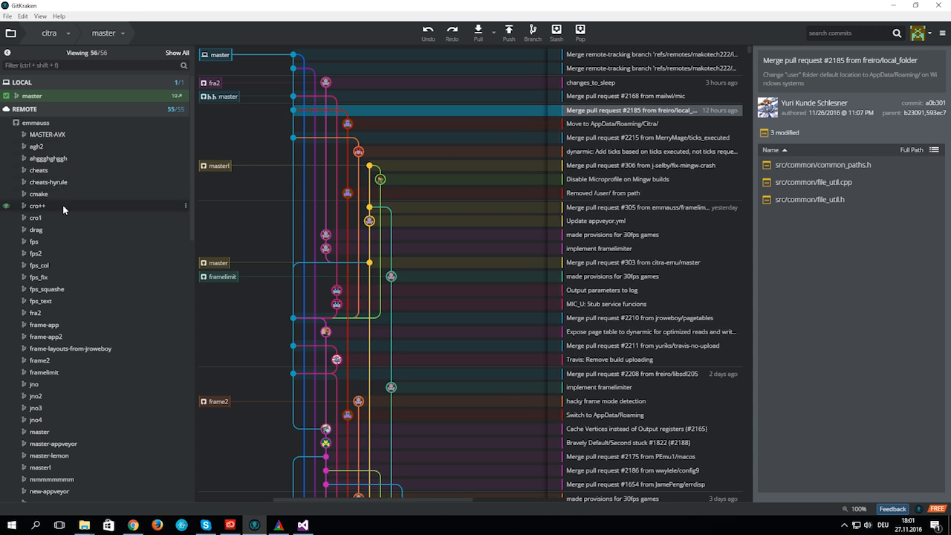
scroll(down, 3)
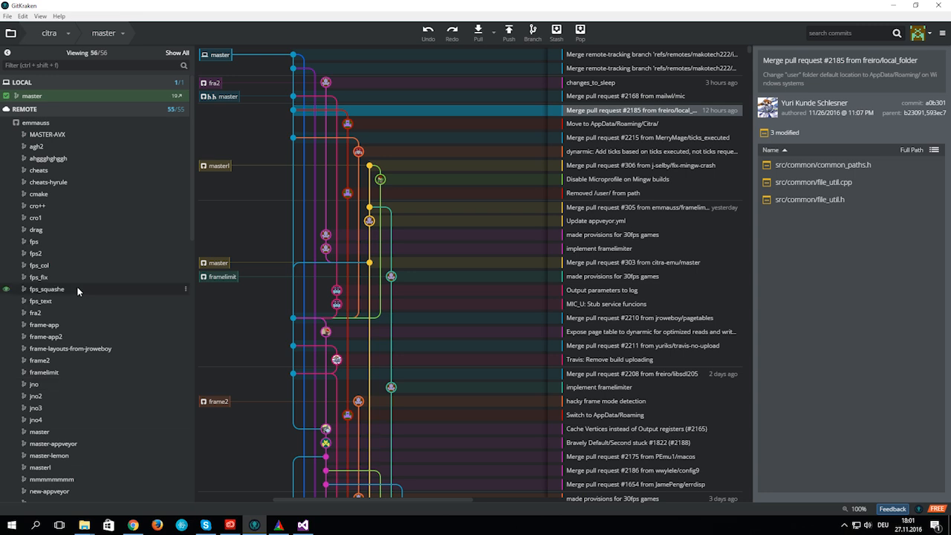
scroll(down, 3)
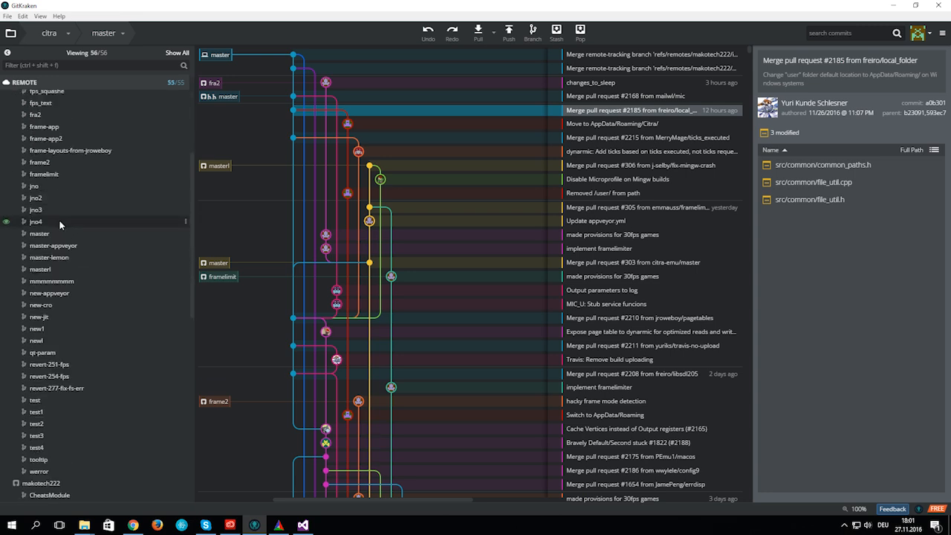
mouse_move(72, 203)
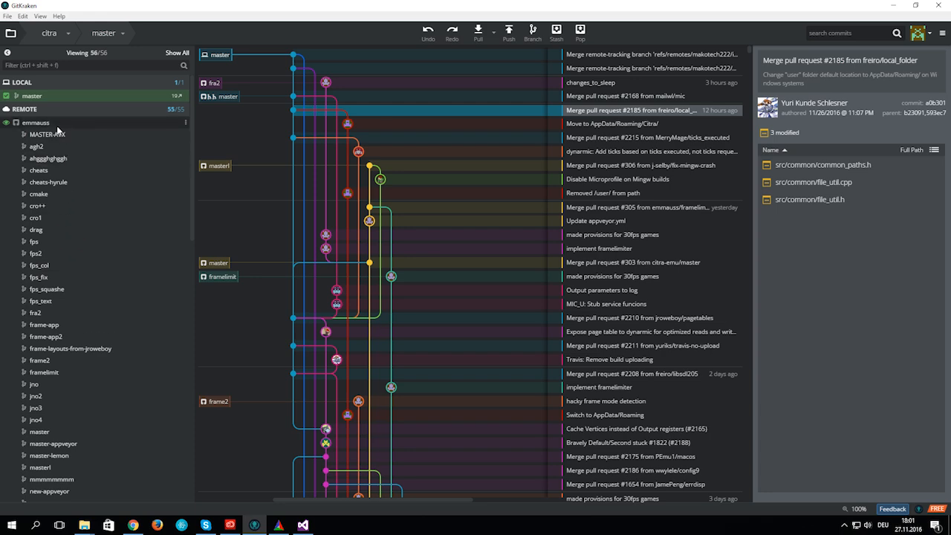
scroll(down, 3)
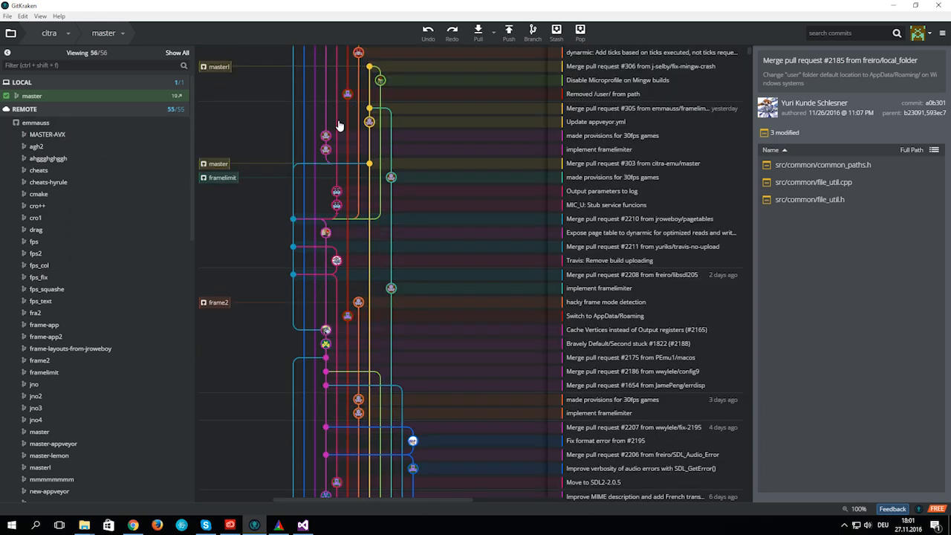
scroll(down, 3)
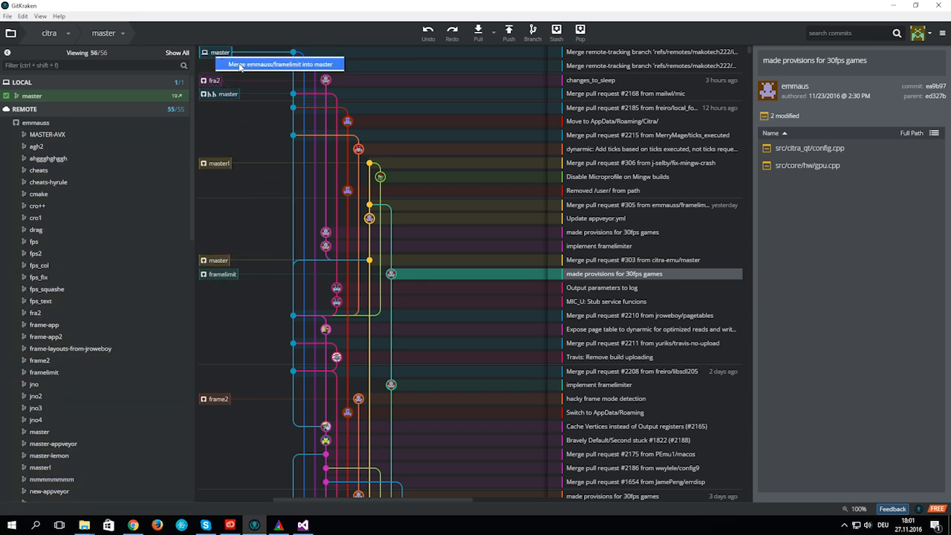
Step: Merge the emmauss framelimit branch into master
click(262, 64)
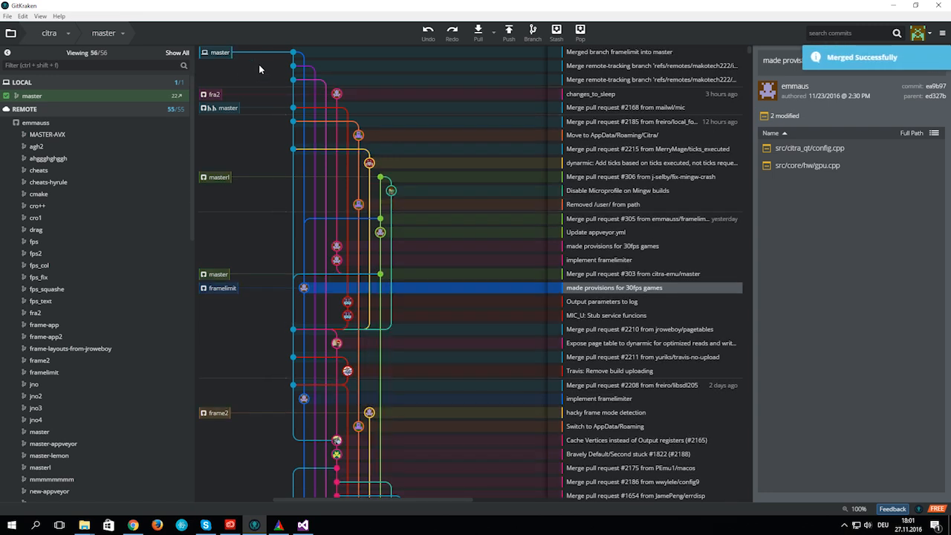
mouse_move(456, 186)
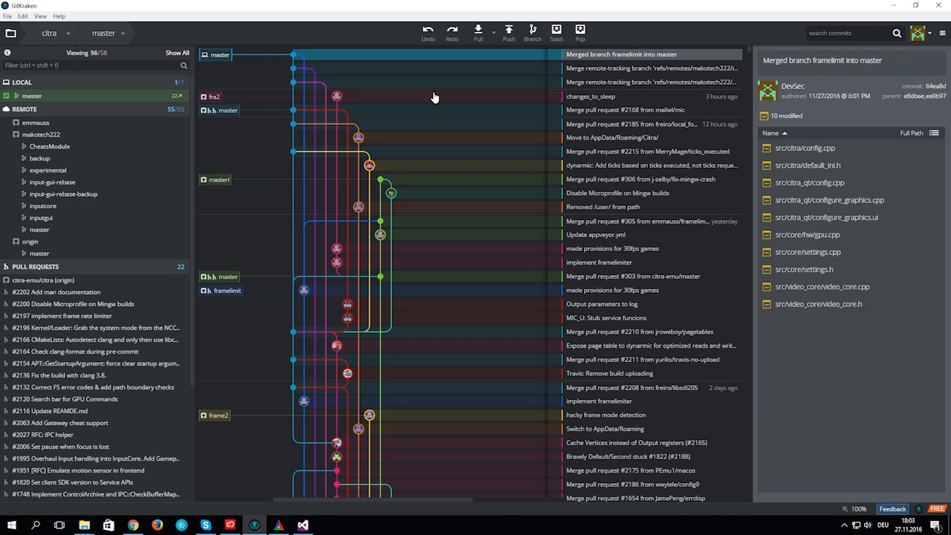
mouse_move(308, 517)
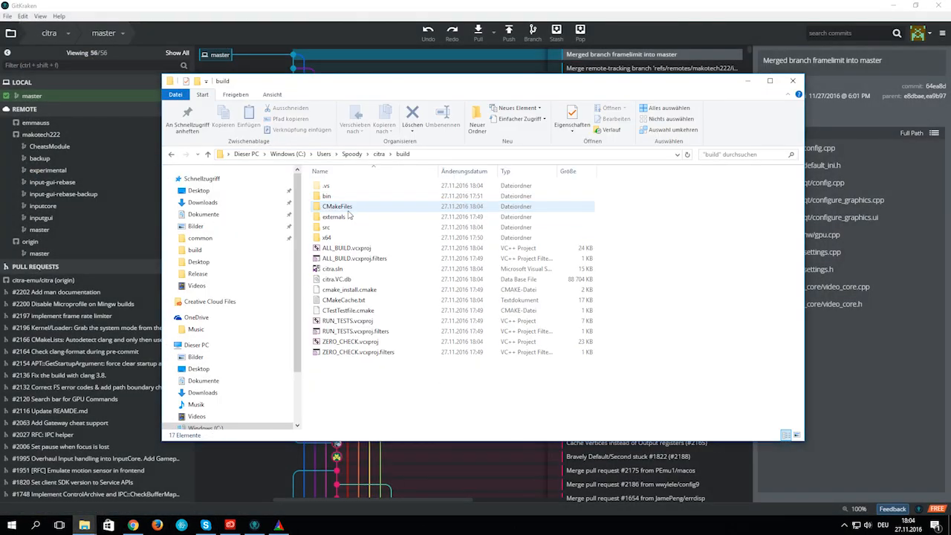
Step: Open citra.sln from the build folder so Visual Studio rebuilds the merged solution
double_click(331, 270)
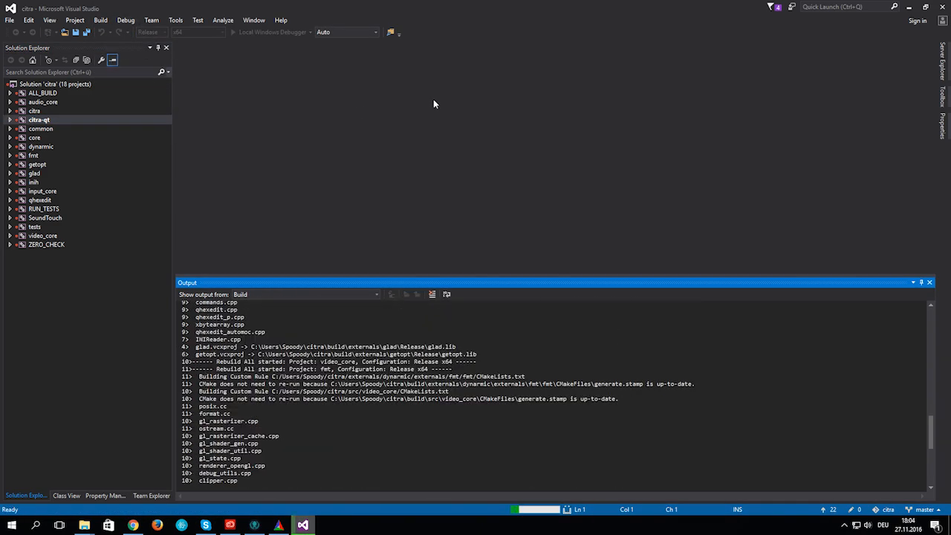
Step: After the 16-project rebuild succeeds, launch citra-qt.exe from the bin\Release folder in Explorer
scroll(down, 3)
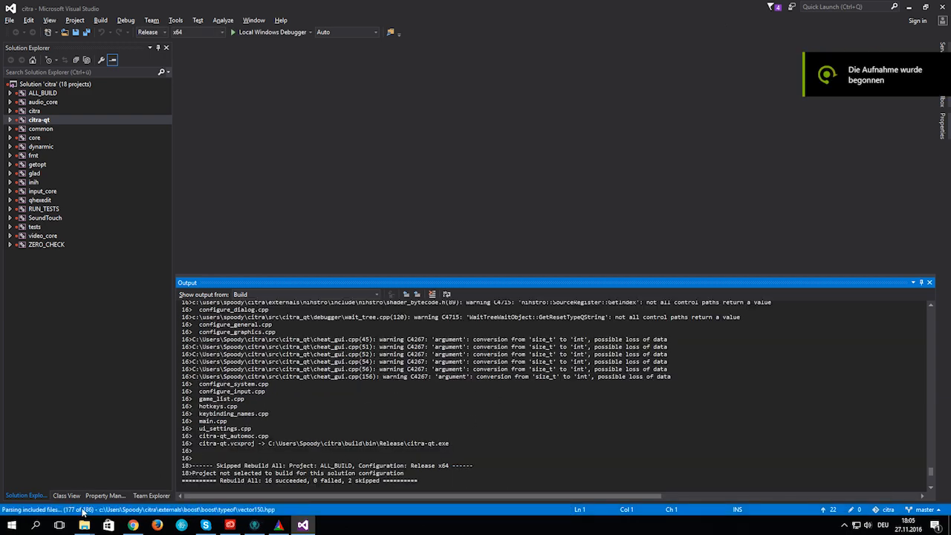
click(83, 523)
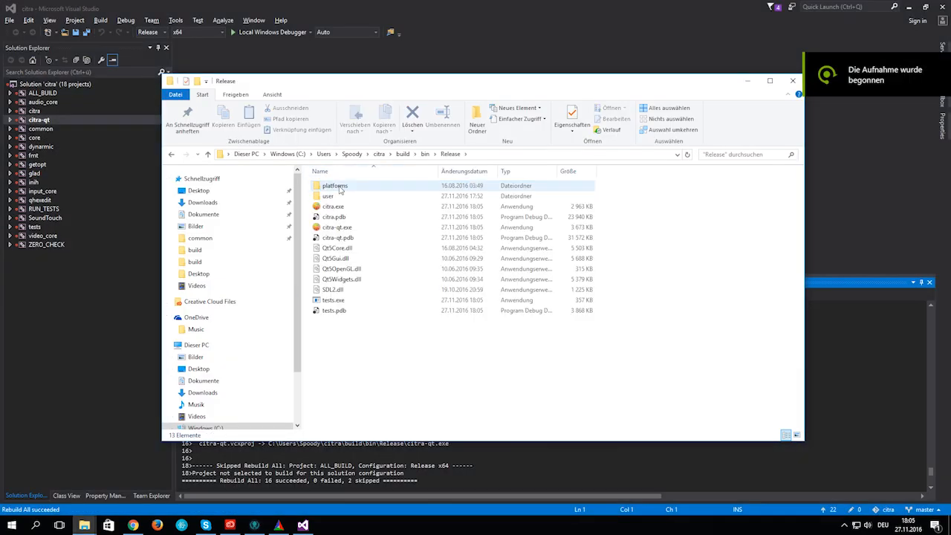
double_click(336, 227)
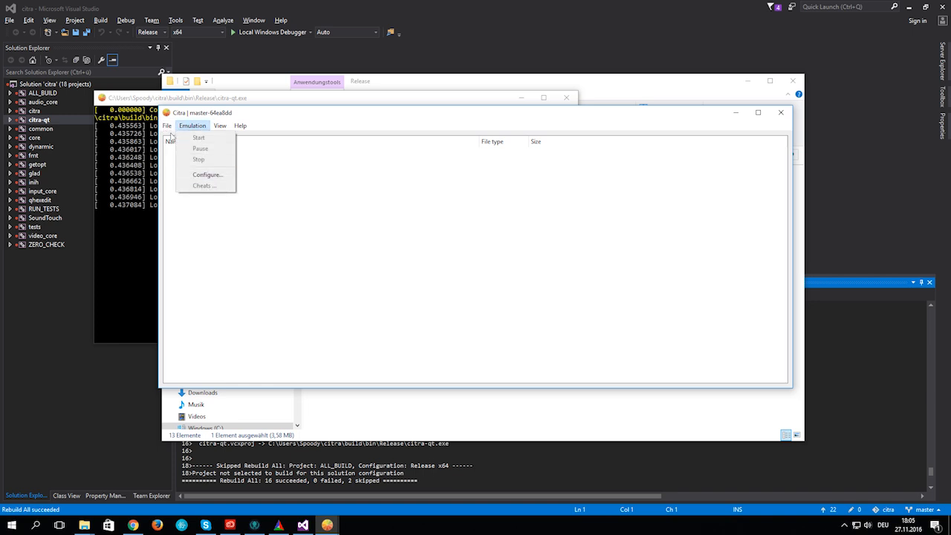
mouse_move(211, 186)
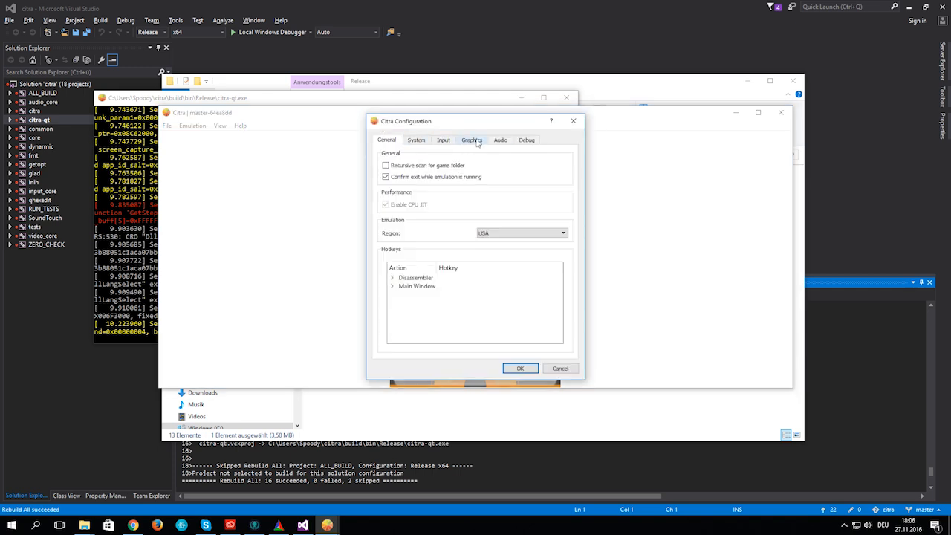
Step: Review the Graphics framerate limit and Input button-A mapping in Citra's configuration, then return to Pokémon Alpha Sapphire
click(471, 140)
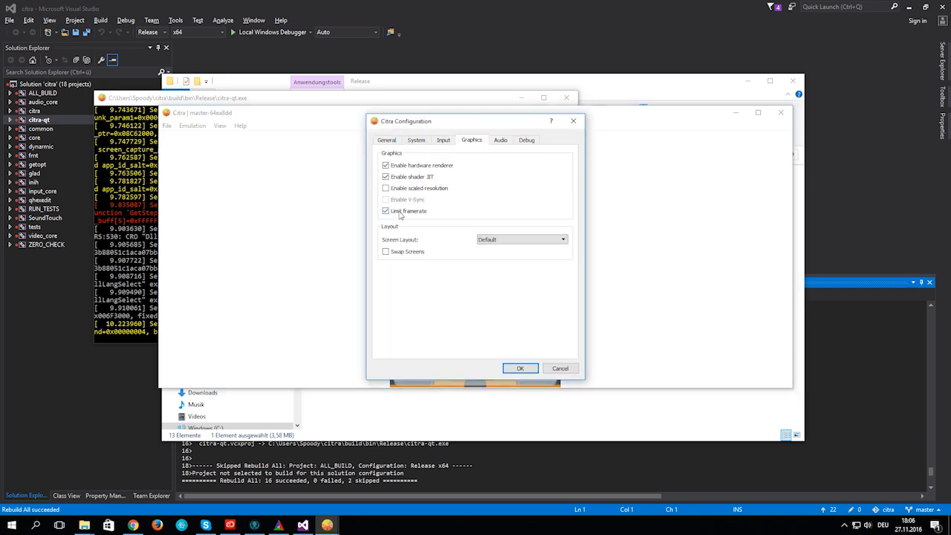
mouse_move(405, 214)
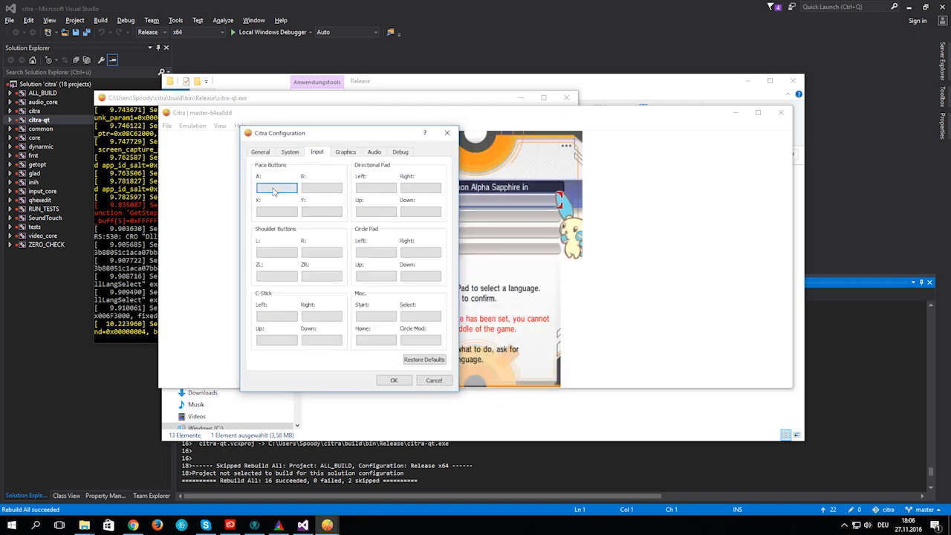
click(277, 187)
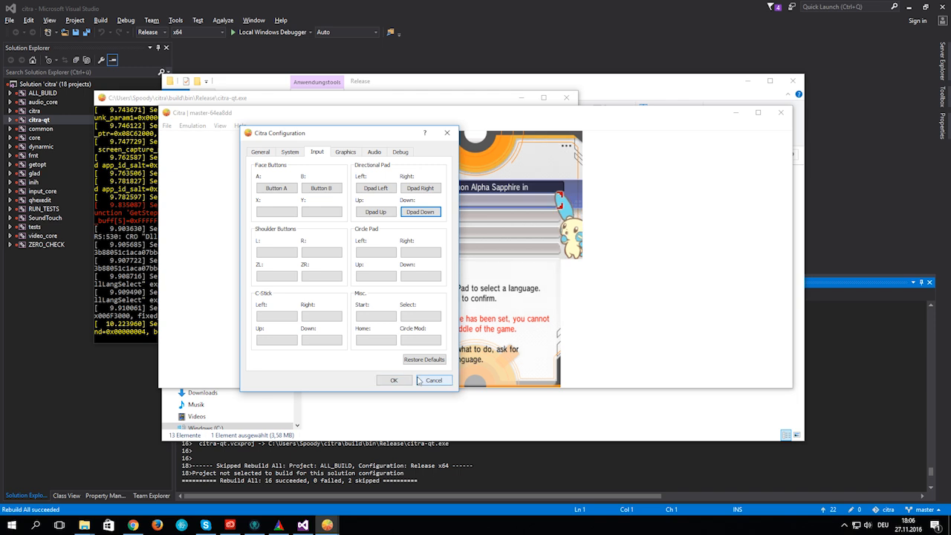
click(434, 381)
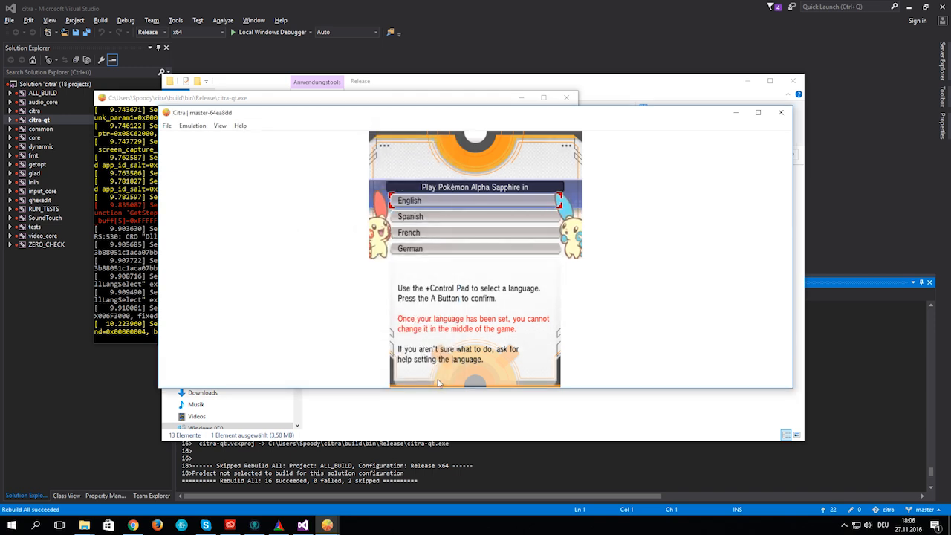